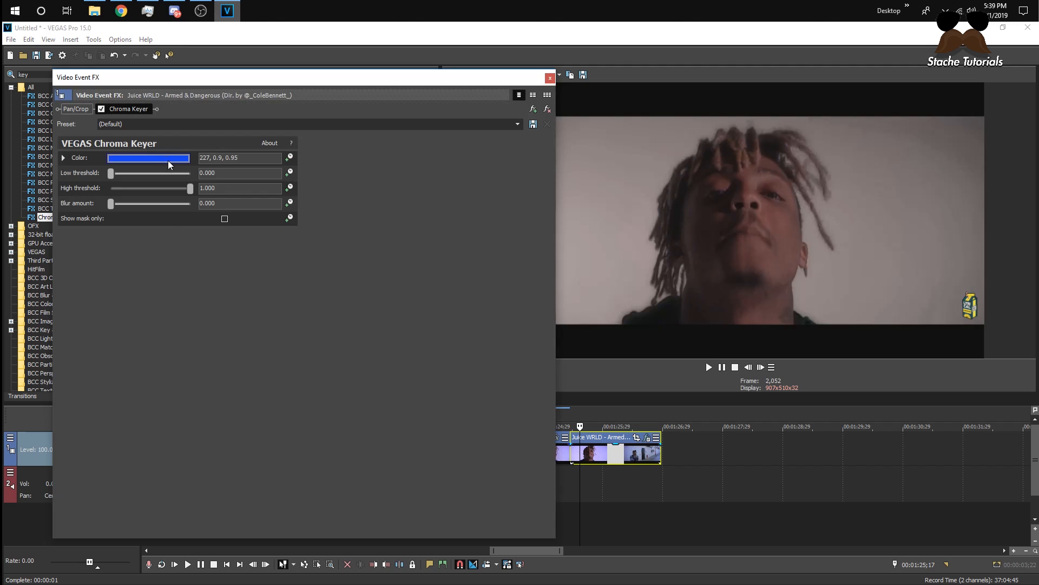
# - Pick a new key colour and set Low threshold to about 0.46 and High threshold to about 0.52
pyautogui.click(148, 157)
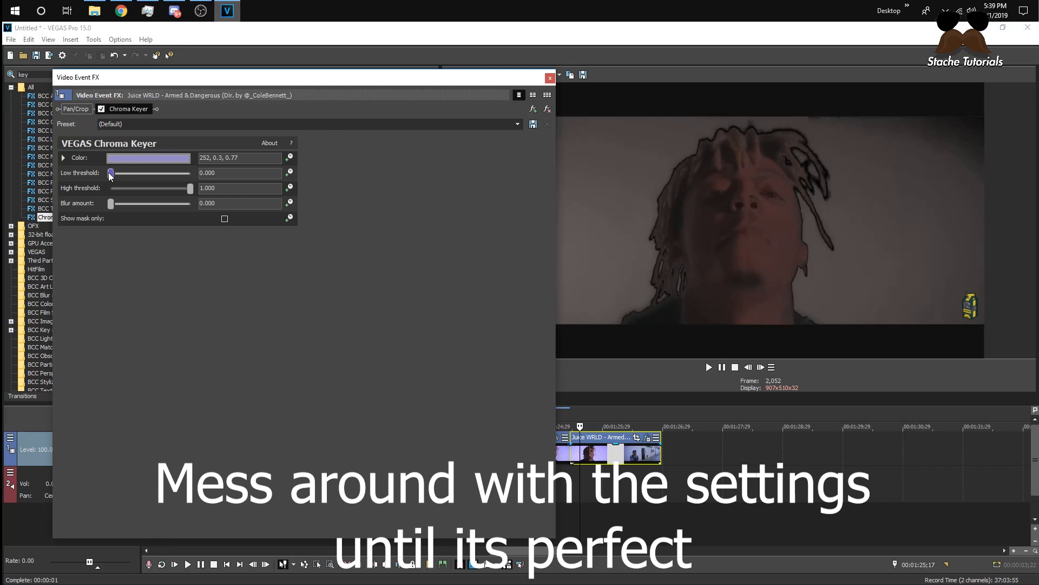
pyautogui.moveTo(110, 174); pyautogui.dragTo(154, 173)
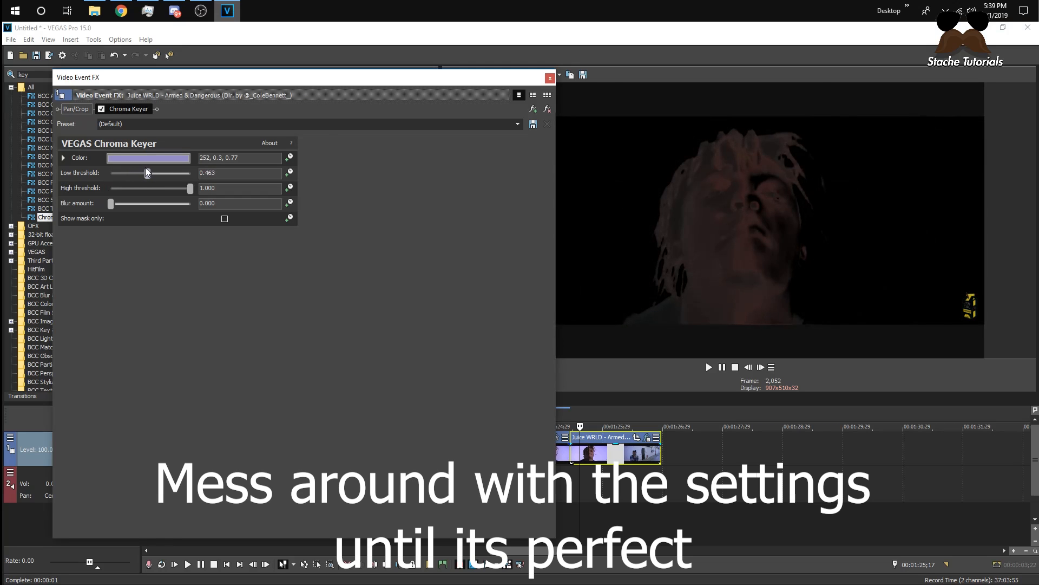
pyautogui.moveTo(155, 172); pyautogui.dragTo(146, 172)
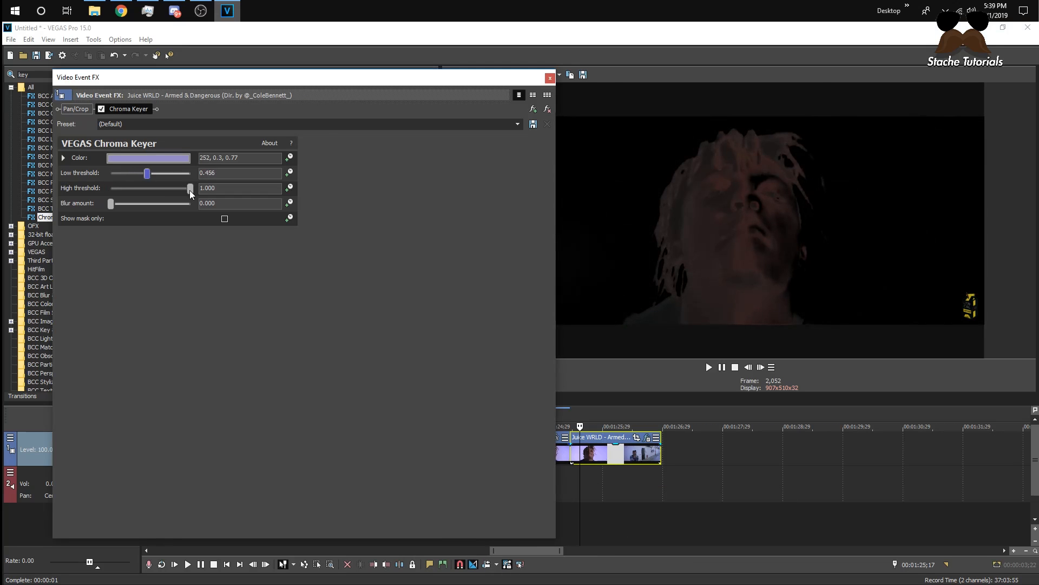
pyautogui.moveTo(189, 188); pyautogui.dragTo(151, 187)
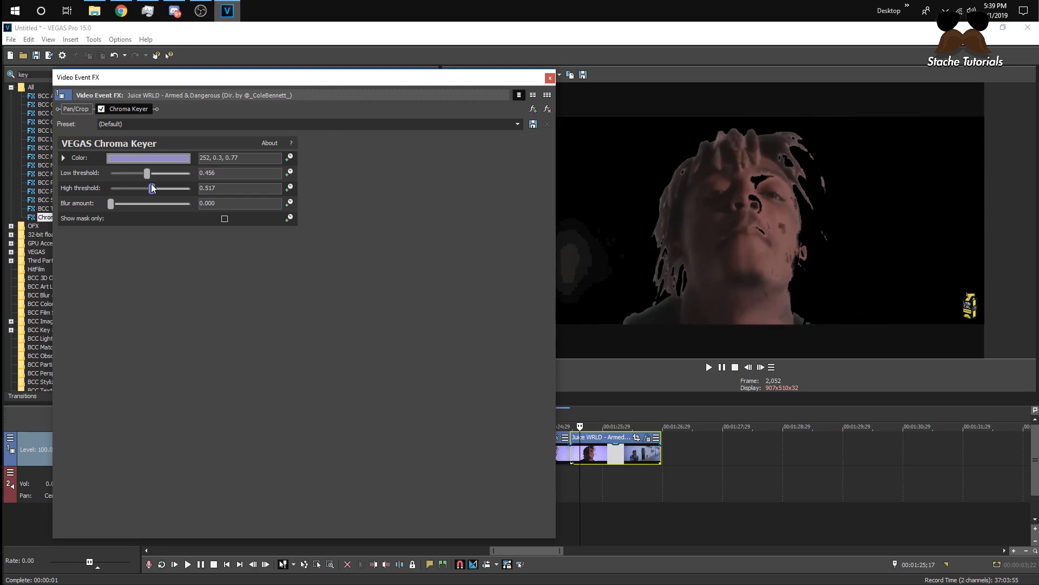
pyautogui.click(550, 78)
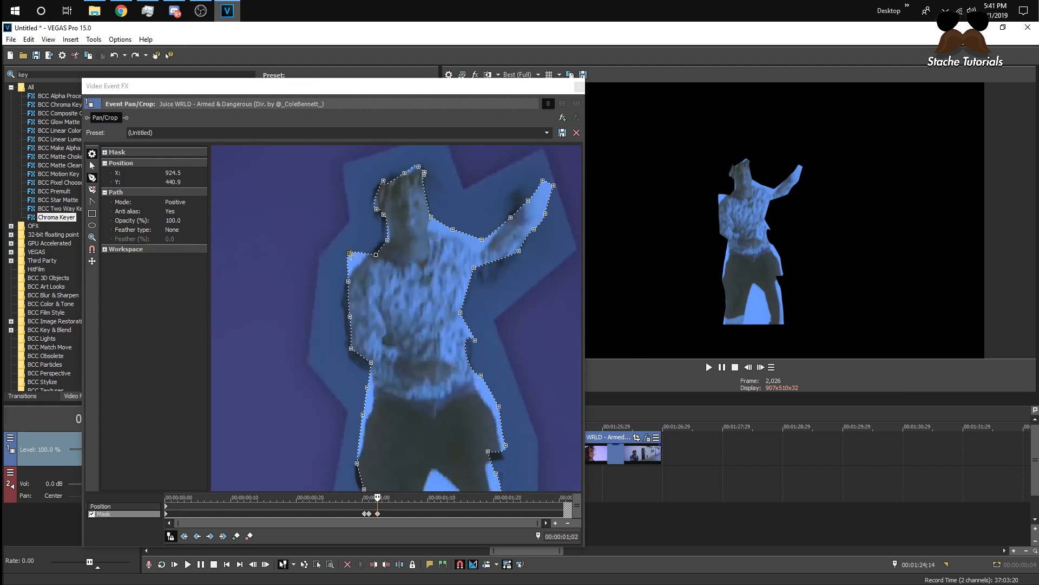
# - Add the Cyan solid colour preset on the track below the clip and trim off its surplus piece
pyautogui.click(575, 132)
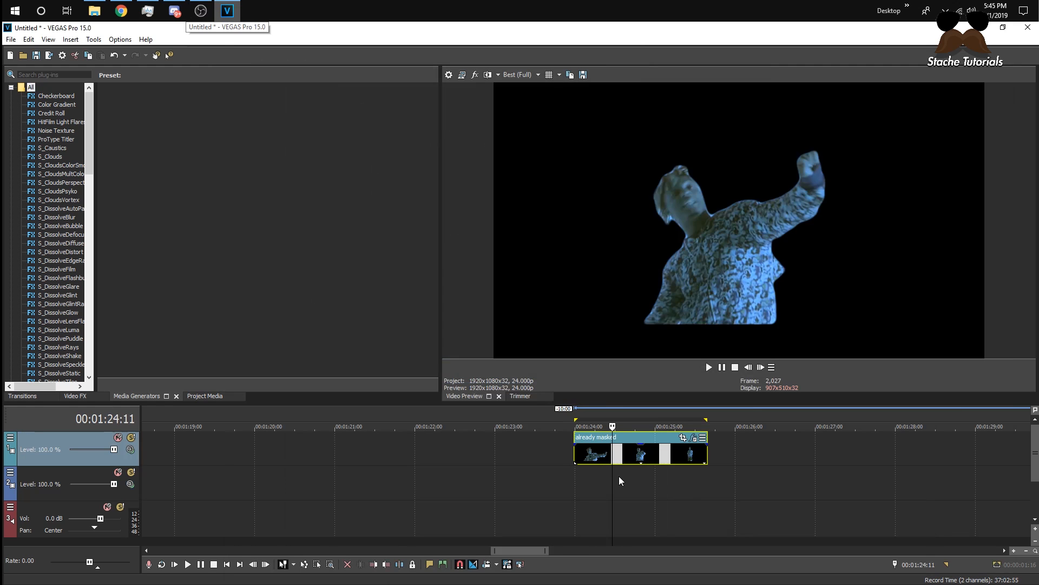
pyautogui.click(707, 367)
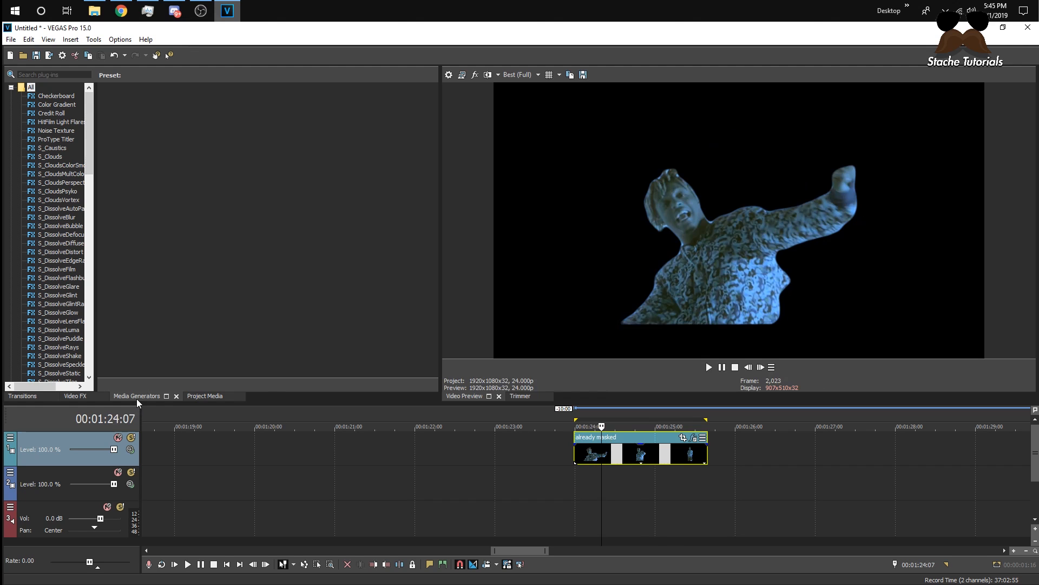
pyautogui.scroll(-3)
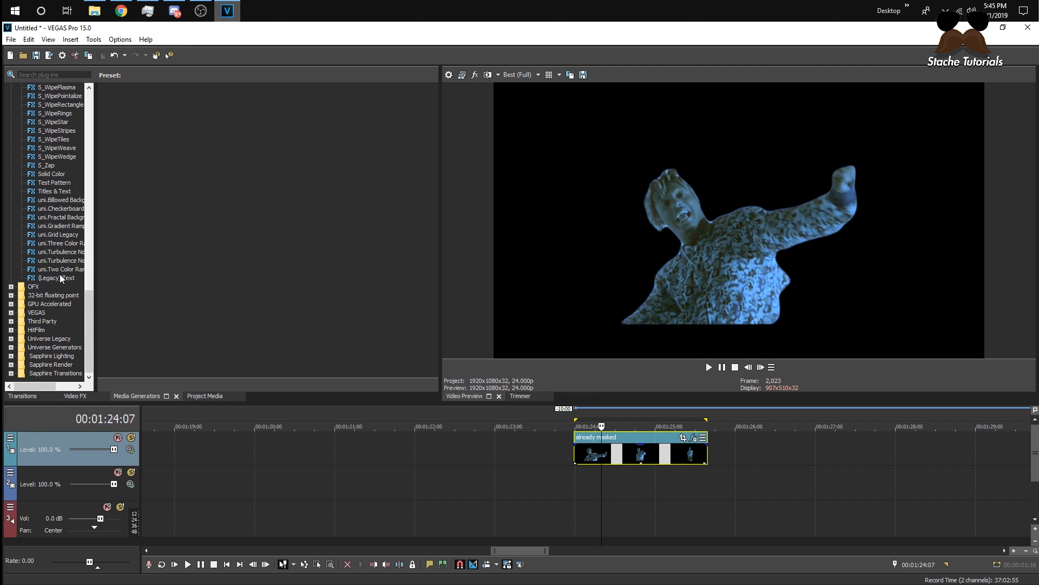
pyautogui.click(50, 173)
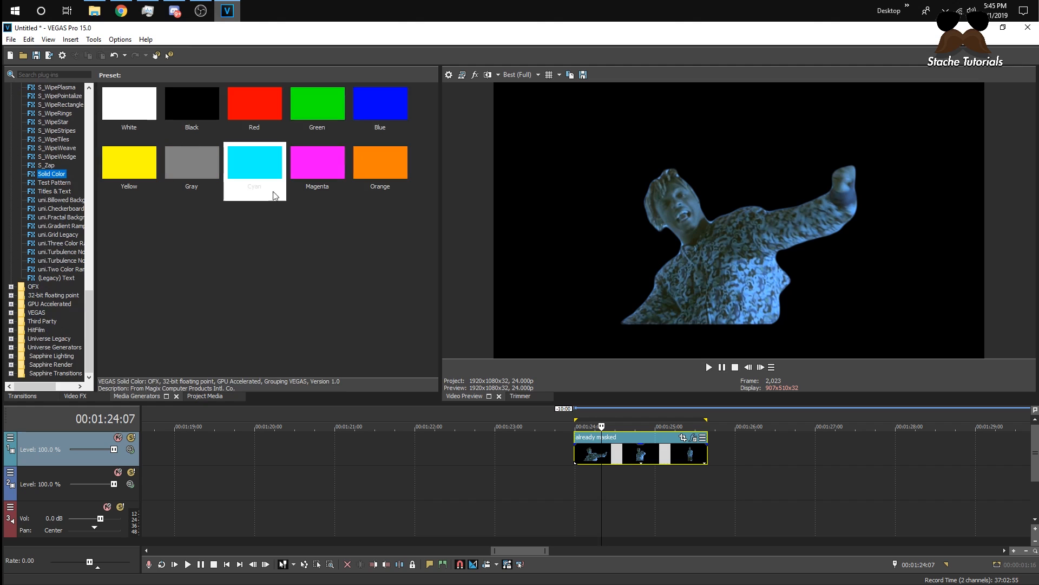
pyautogui.click(253, 161)
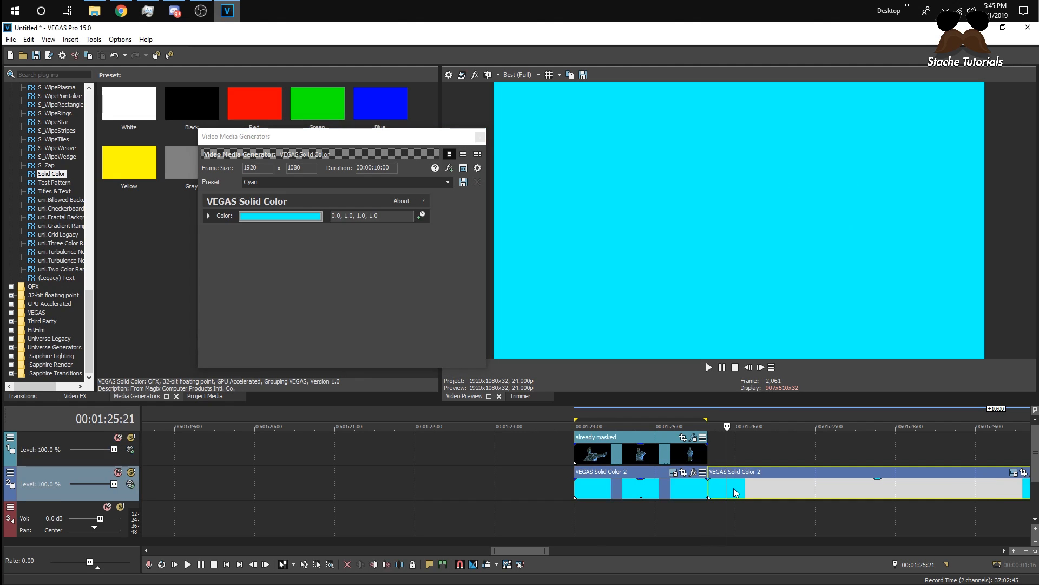
pyautogui.rightClick(733, 490)
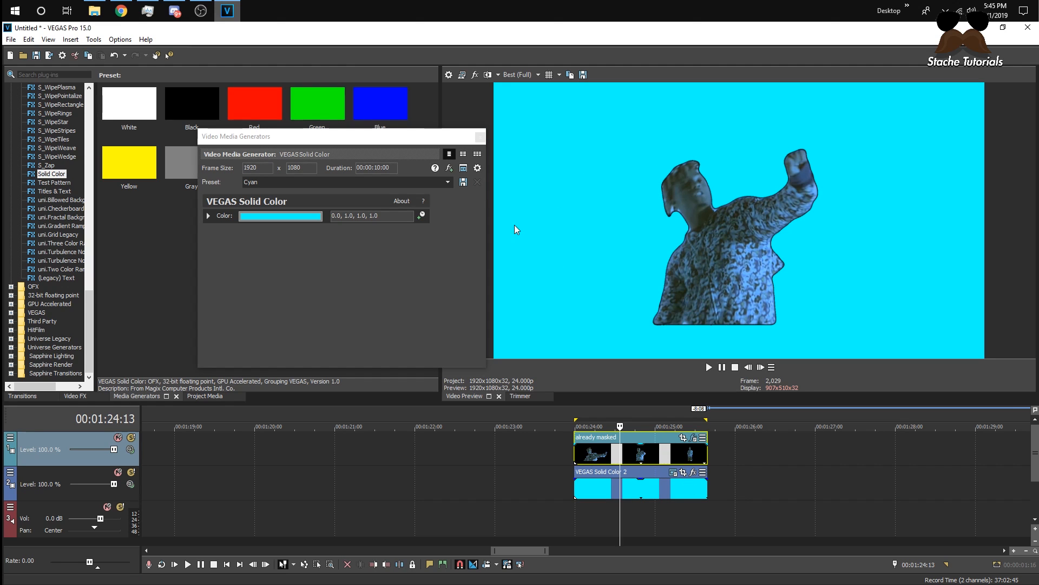
pyautogui.moveTo(476, 154)
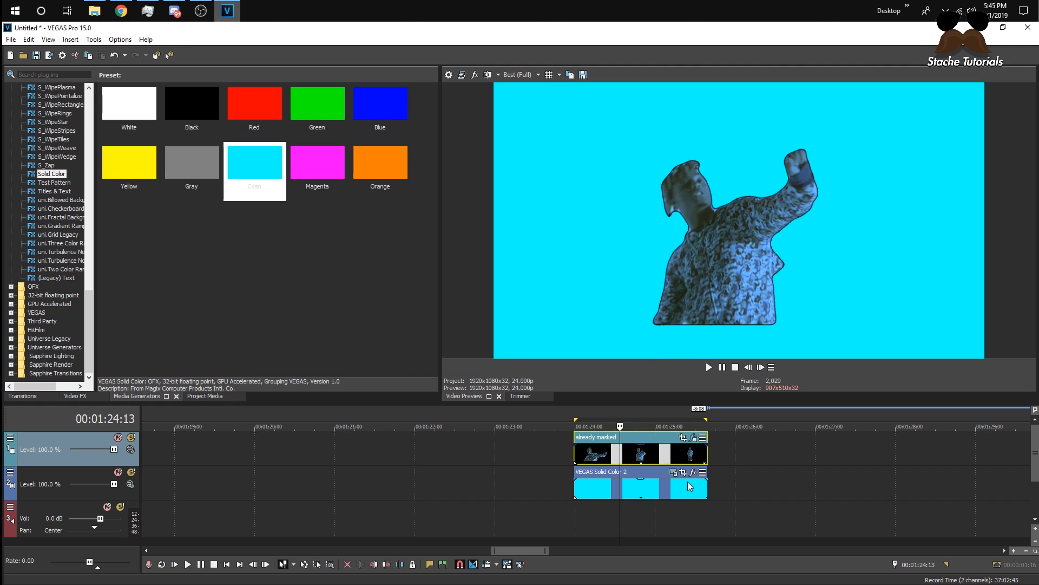
# - Draw a polygon mask on the cyan event and pull its corners into a blocky shape around the performer
pyautogui.click(683, 471)
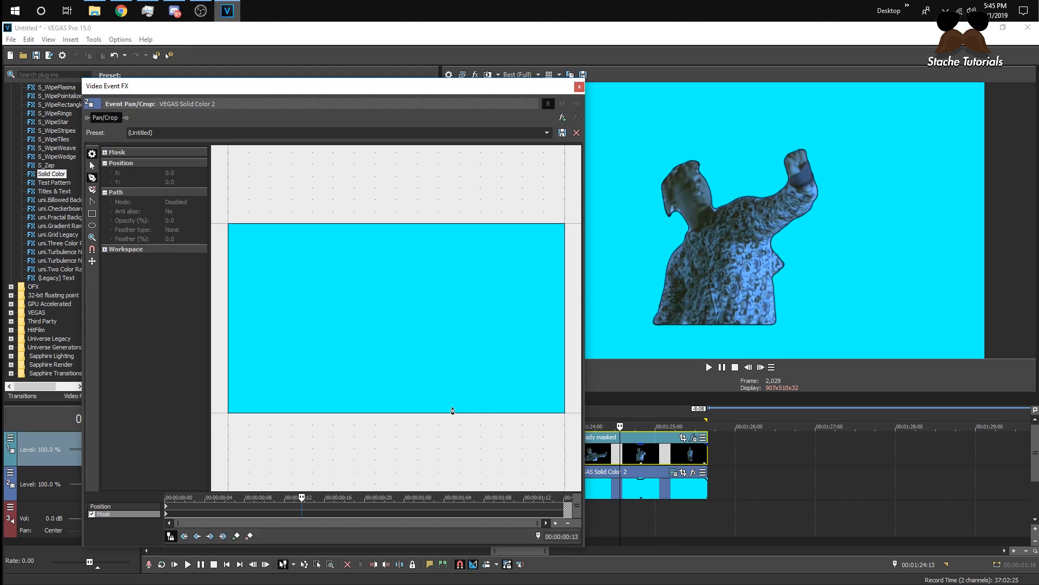
pyautogui.moveTo(673, 180)
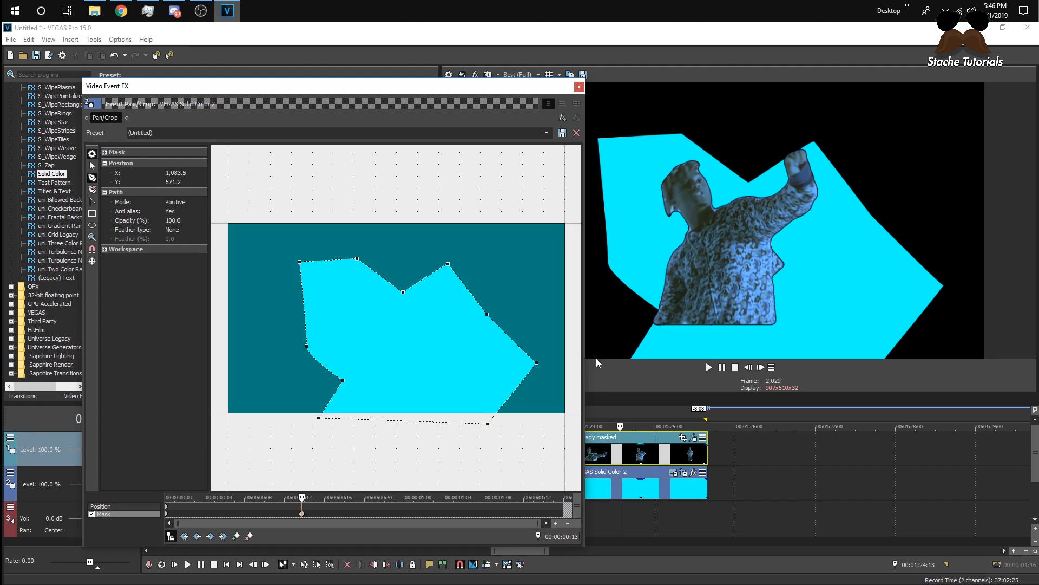
pyautogui.moveTo(727, 140)
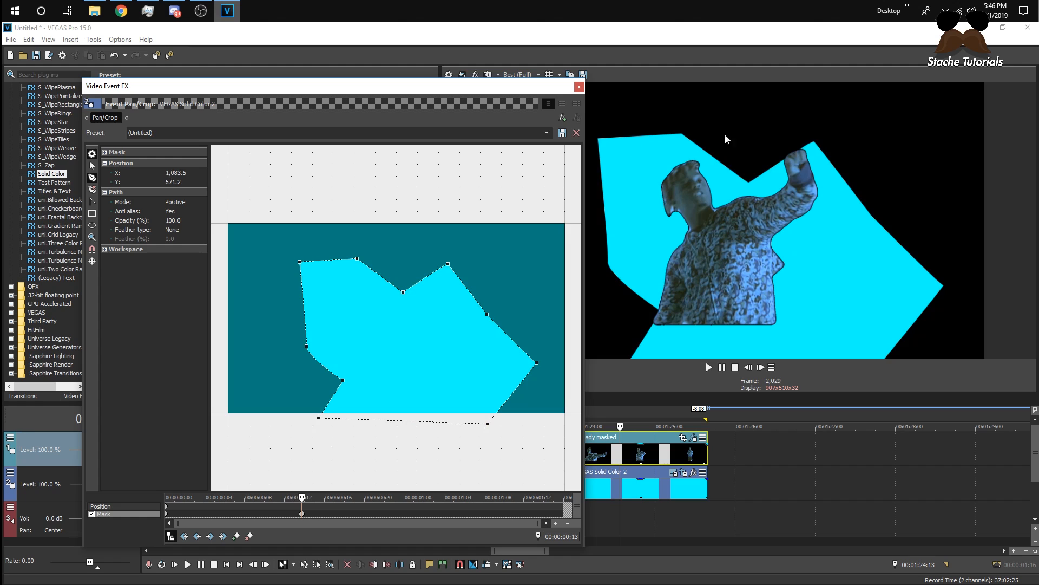
pyautogui.moveTo(887, 279)
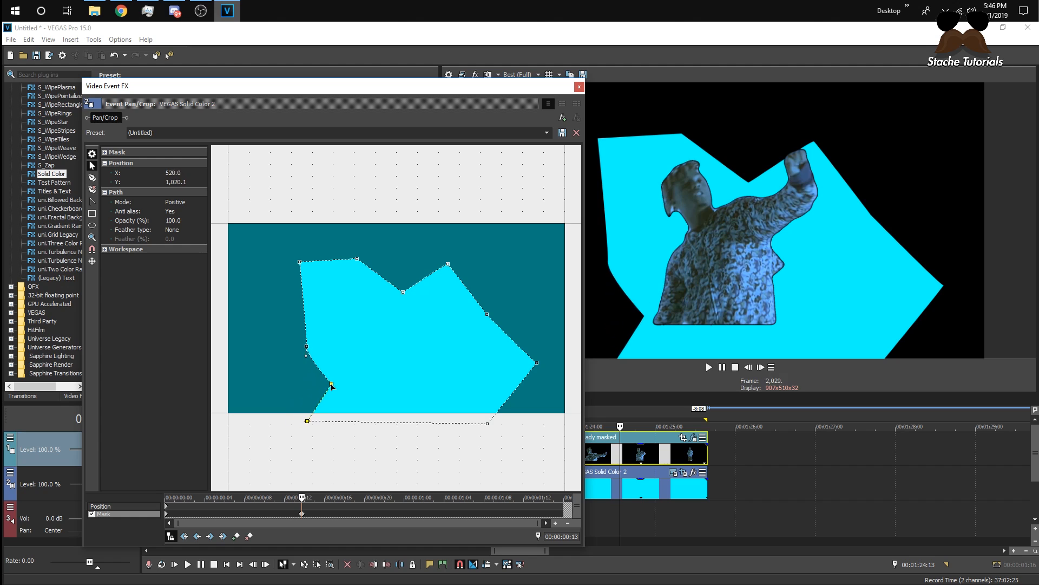
pyautogui.moveTo(331, 385); pyautogui.dragTo(481, 389)
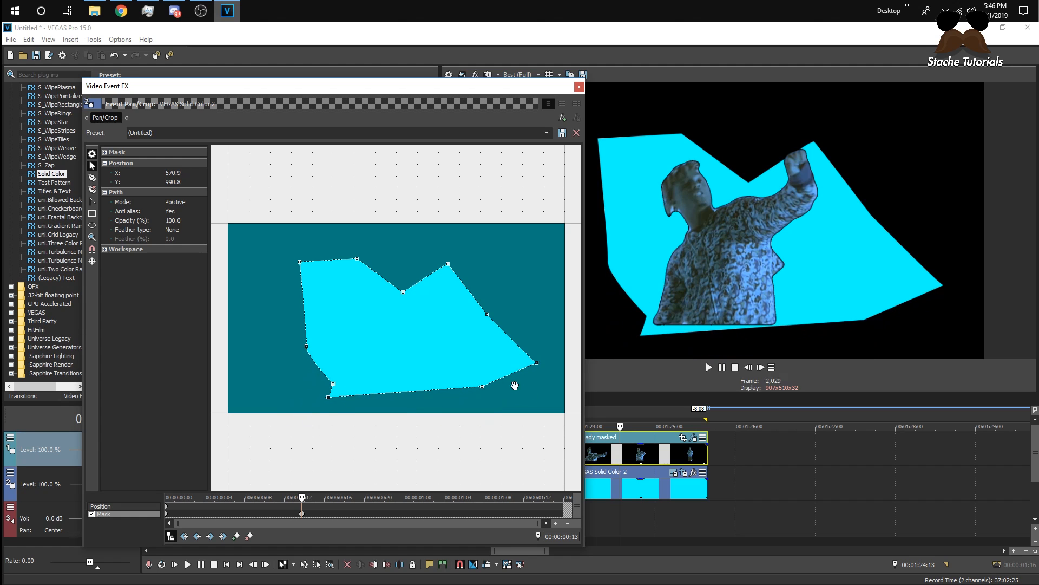
pyautogui.moveTo(515, 386); pyautogui.dragTo(483, 389)
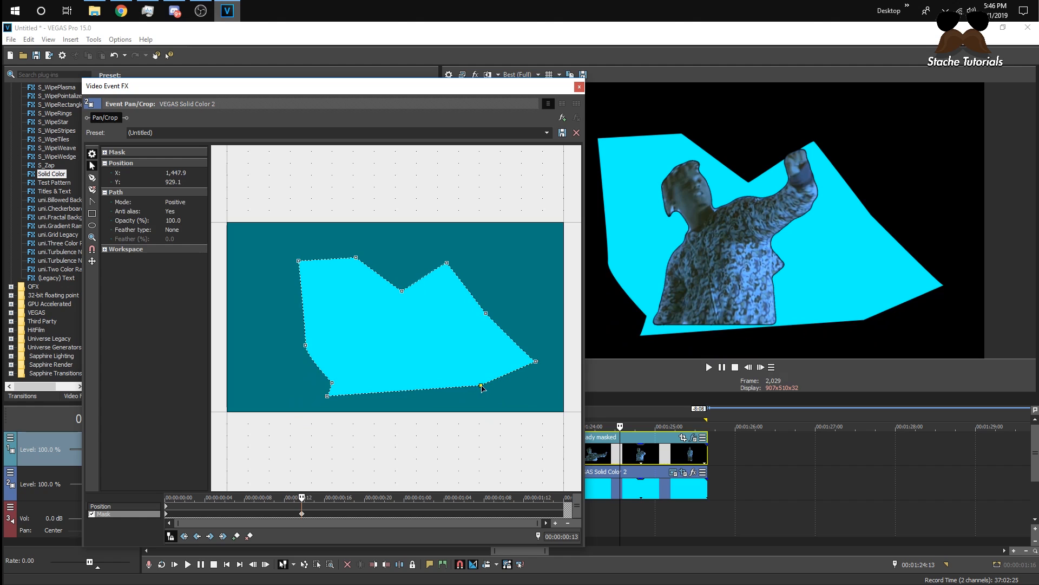
pyautogui.moveTo(481, 388); pyautogui.dragTo(535, 363)
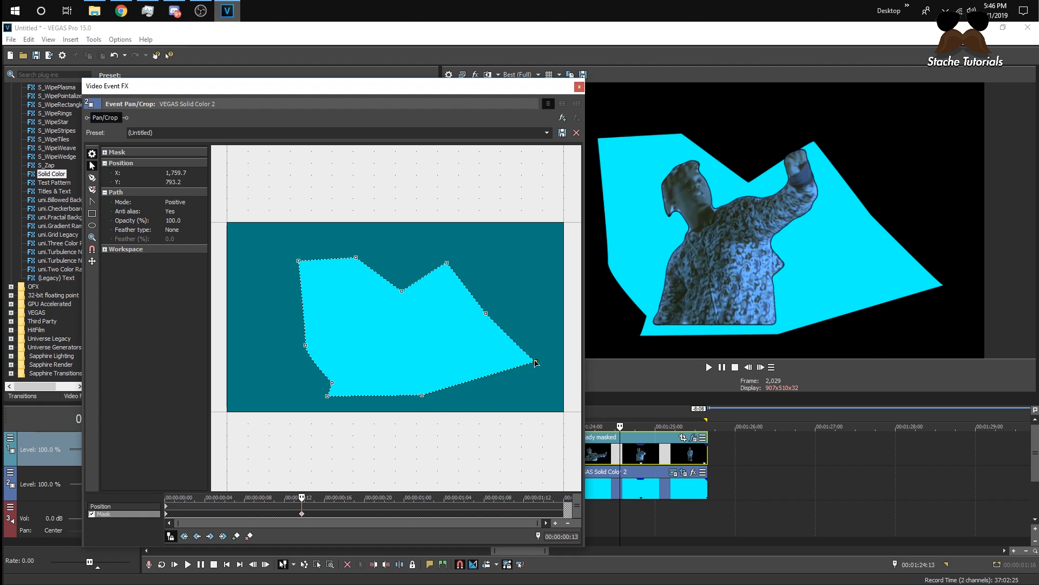
pyautogui.moveTo(534, 363); pyautogui.dragTo(447, 321)
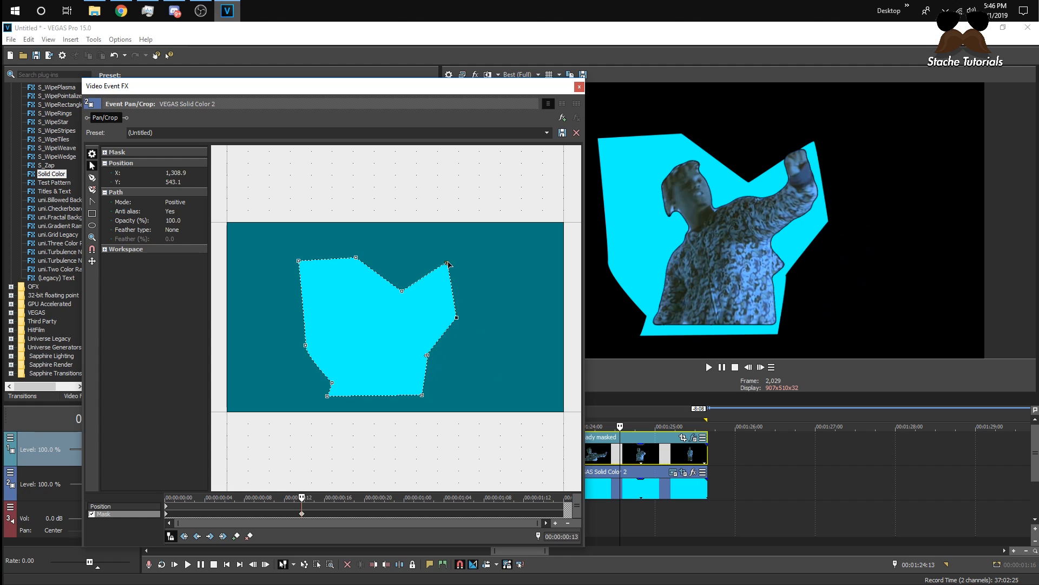
pyautogui.moveTo(447, 265); pyautogui.dragTo(440, 256)
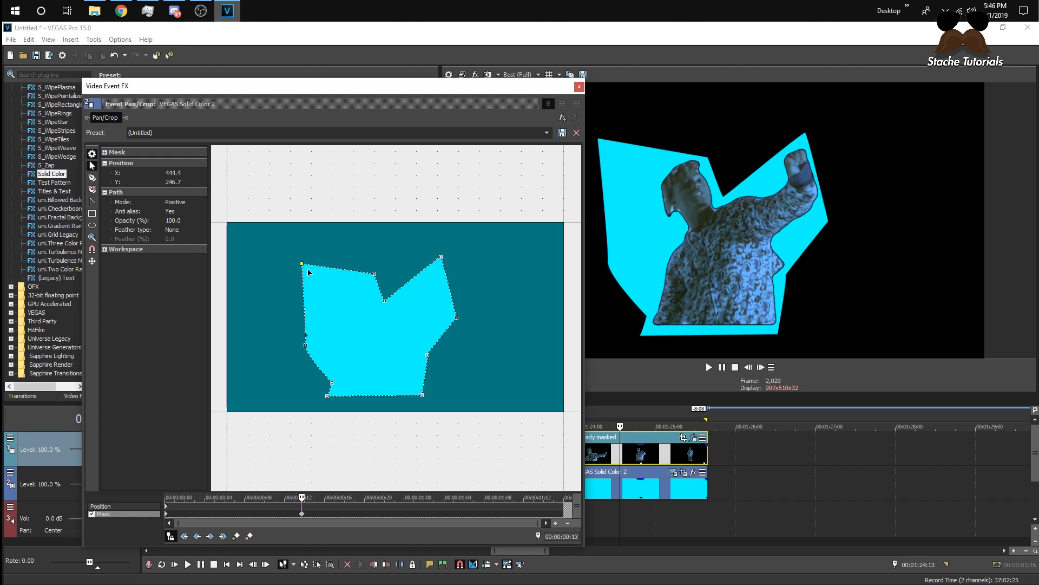
pyautogui.moveTo(302, 263); pyautogui.dragTo(328, 332)
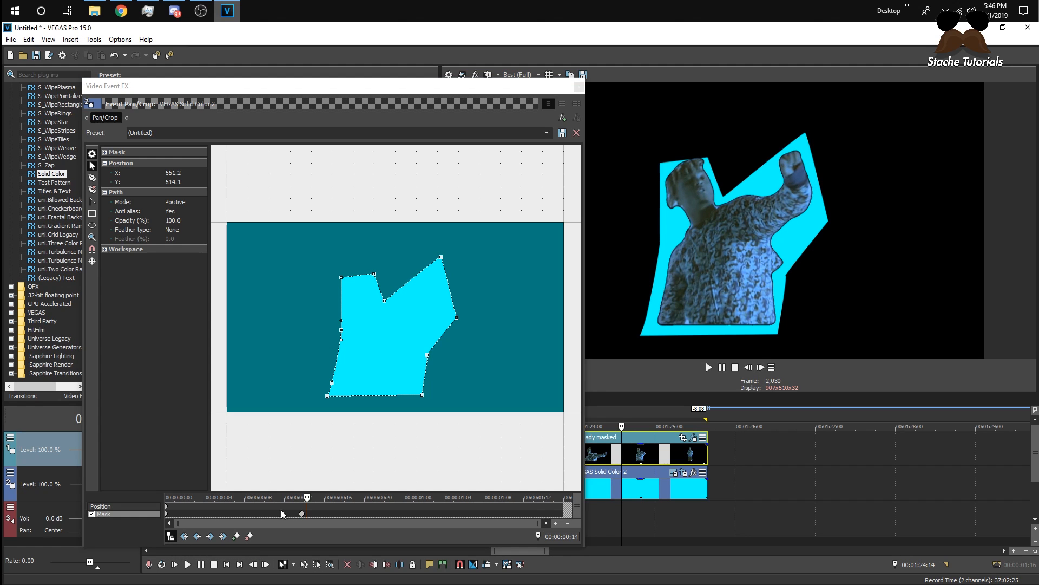
pyautogui.moveTo(400, 314)
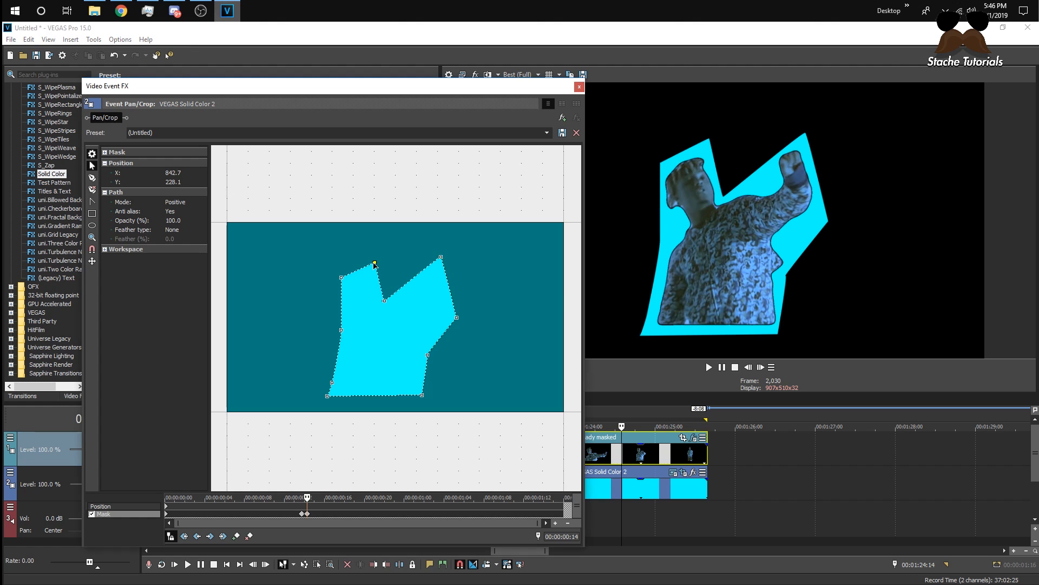
# - Nudge the mask's top notch, step one frame forward and reshape its top and left edge
pyautogui.moveTo(374, 265); pyautogui.dragTo(382, 272)
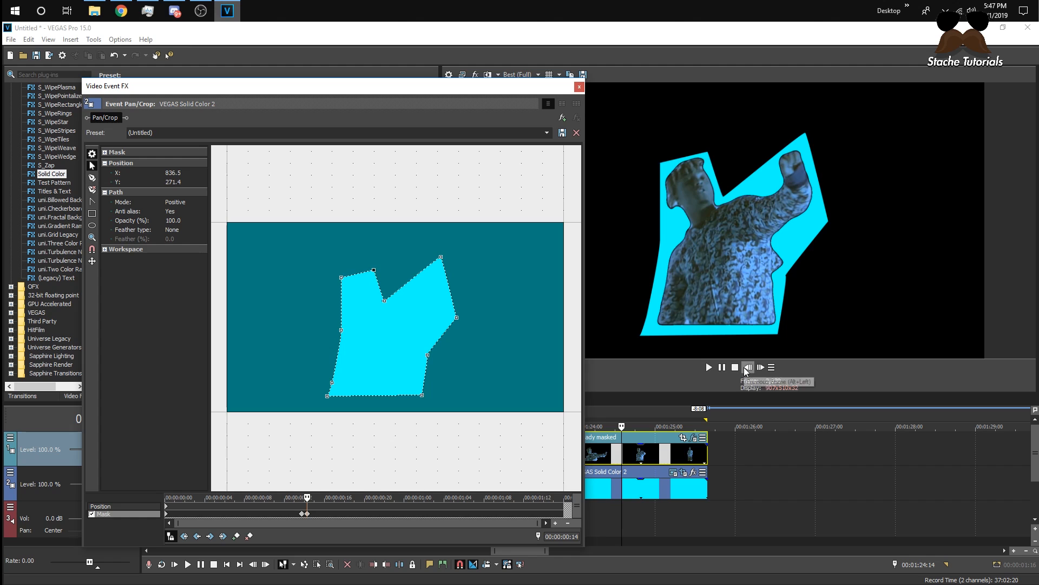
pyautogui.moveTo(761, 367)
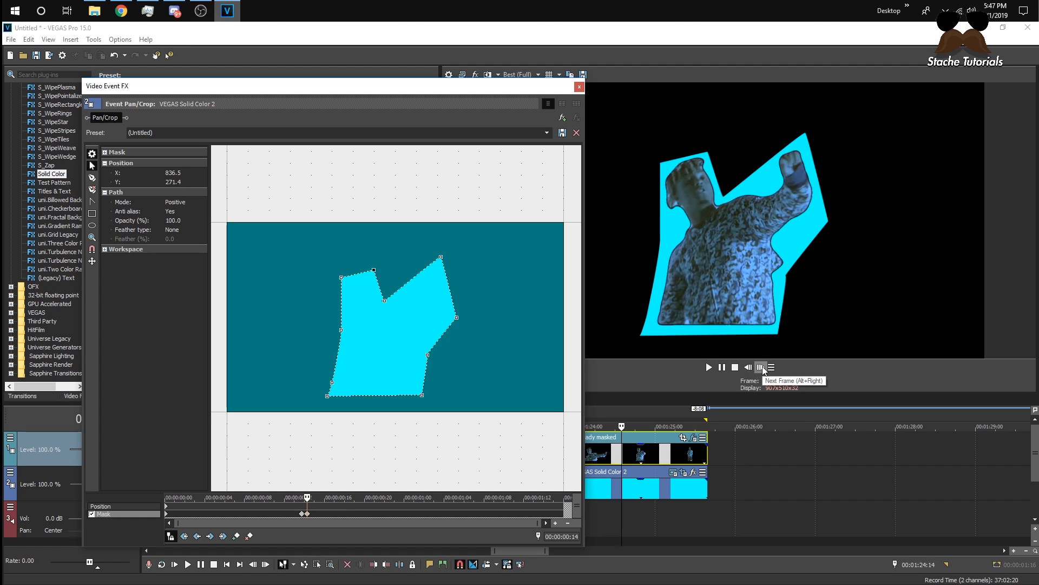
pyautogui.click(761, 367)
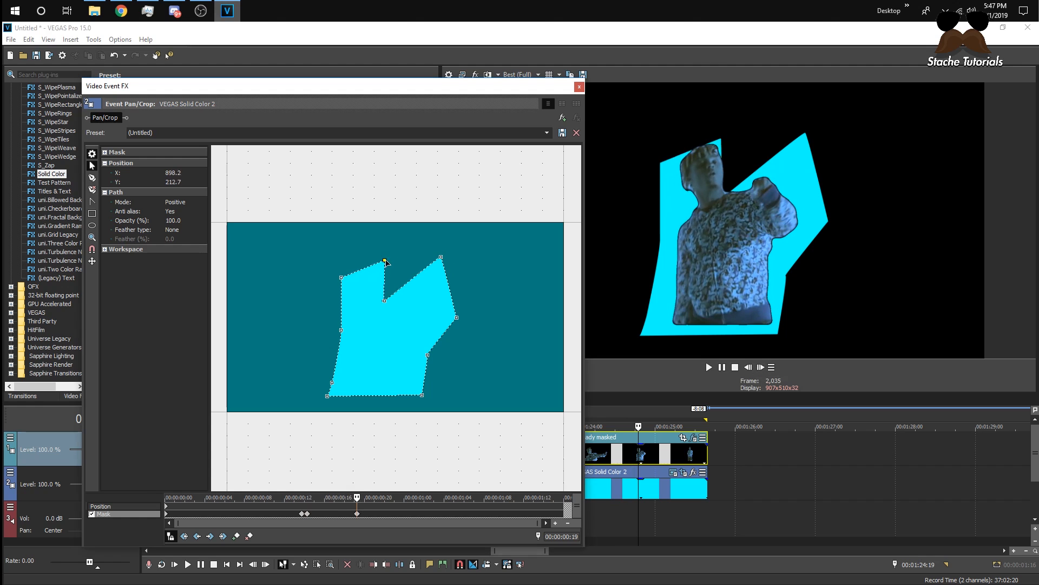
pyautogui.moveTo(384, 262); pyautogui.dragTo(385, 306)
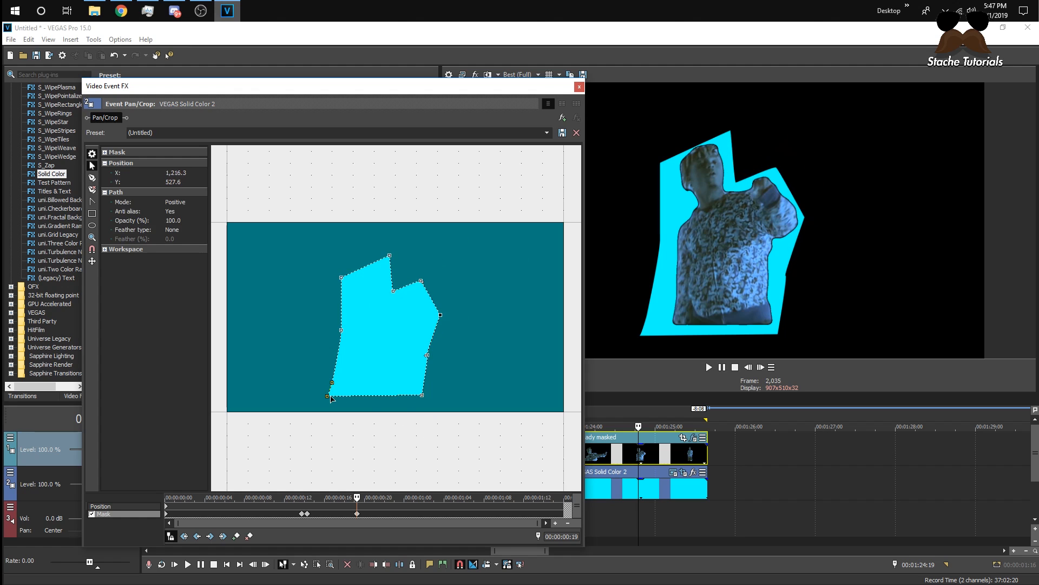
pyautogui.moveTo(331, 399); pyautogui.dragTo(340, 392)
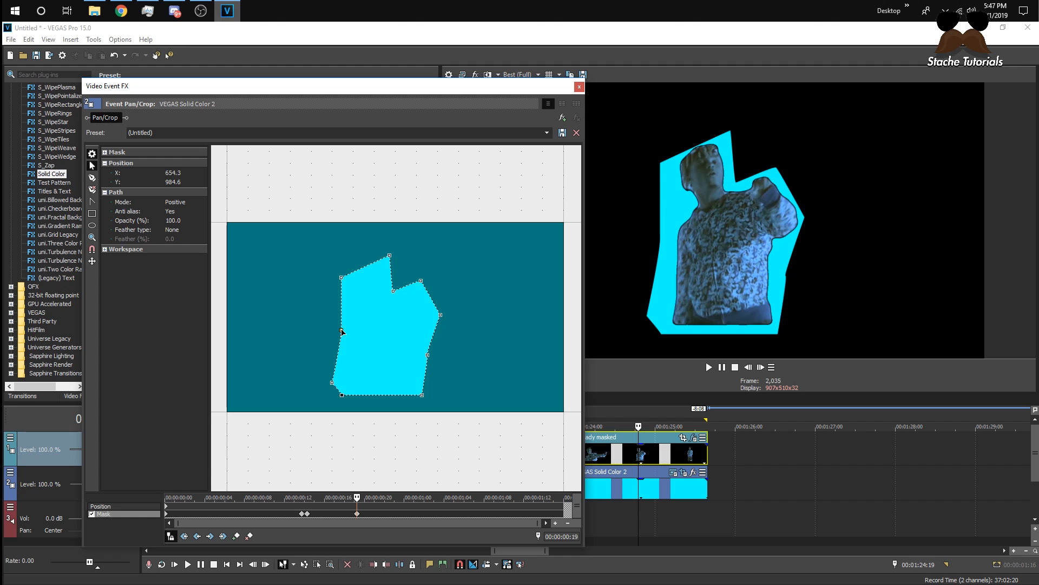
pyautogui.moveTo(339, 332); pyautogui.dragTo(344, 280)
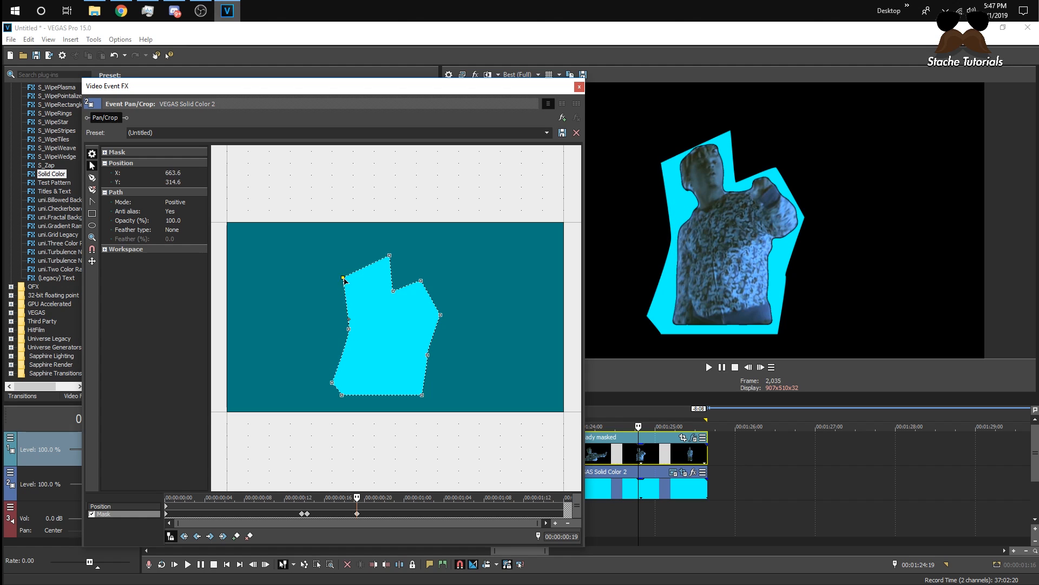
pyautogui.moveTo(344, 279); pyautogui.dragTo(332, 385)
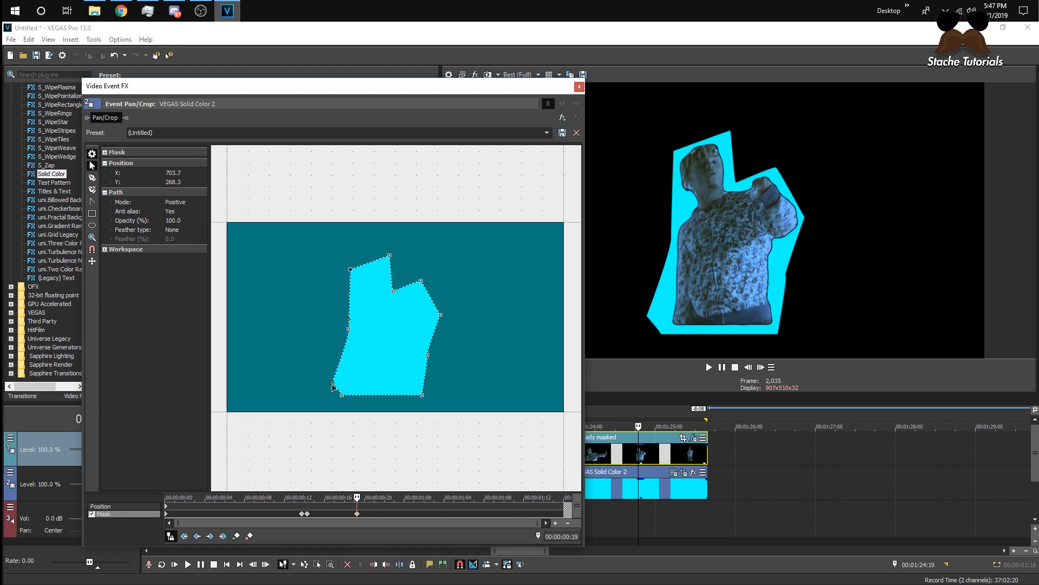
# - Two frames later, pull the mask's right side into a spike and adjust its lower corners
pyautogui.click(761, 367)
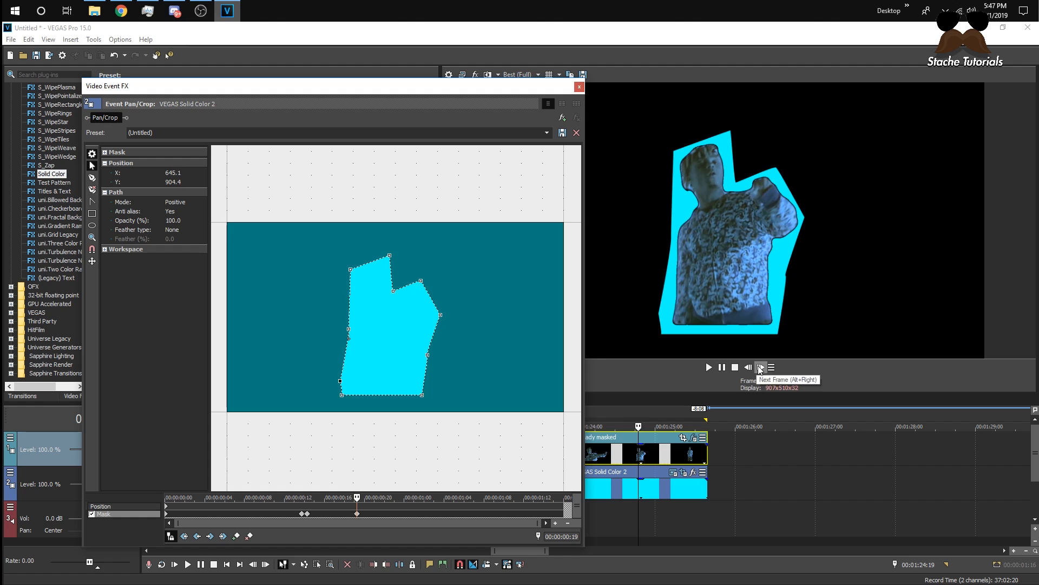
pyautogui.click(761, 367)
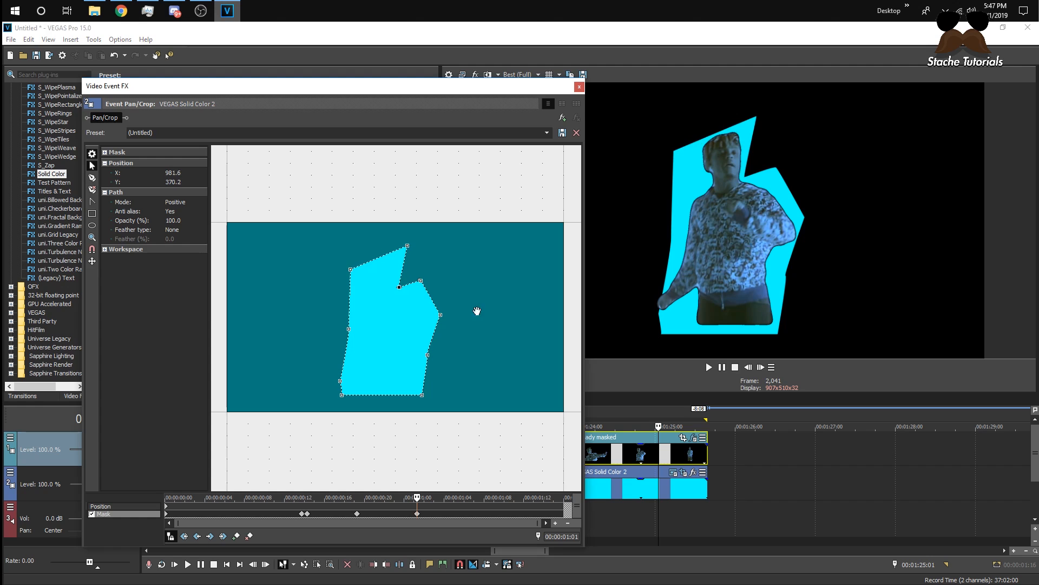
pyautogui.moveTo(434, 295); pyautogui.dragTo(474, 322)
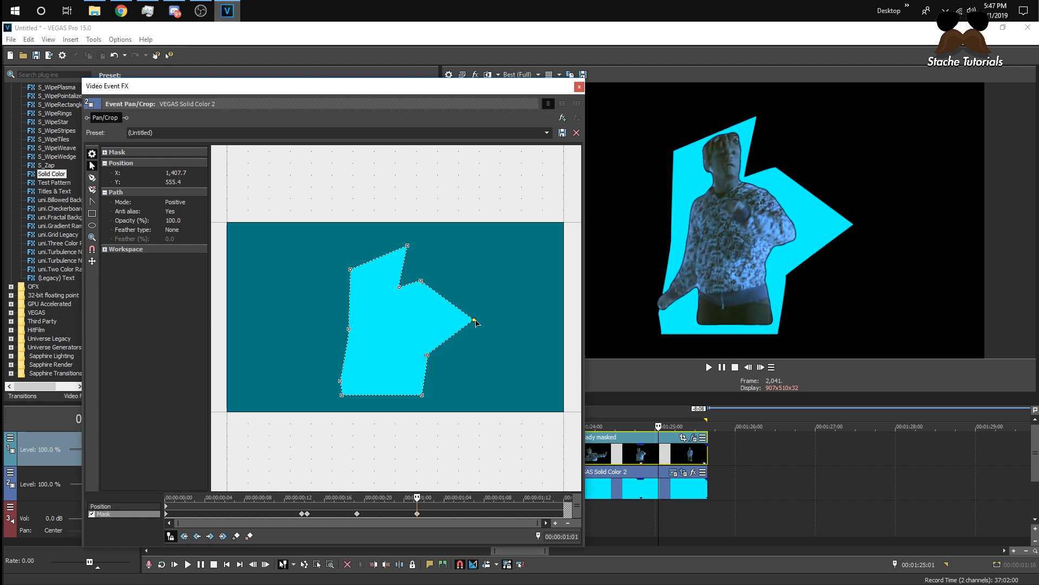
pyautogui.moveTo(475, 323); pyautogui.dragTo(365, 278)
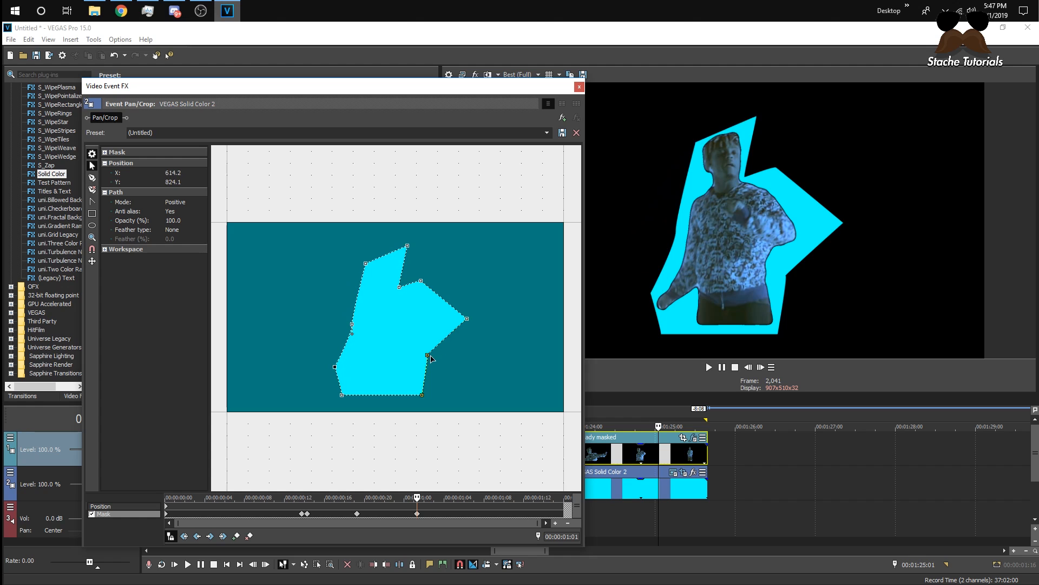
pyautogui.moveTo(431, 358); pyautogui.dragTo(344, 397)
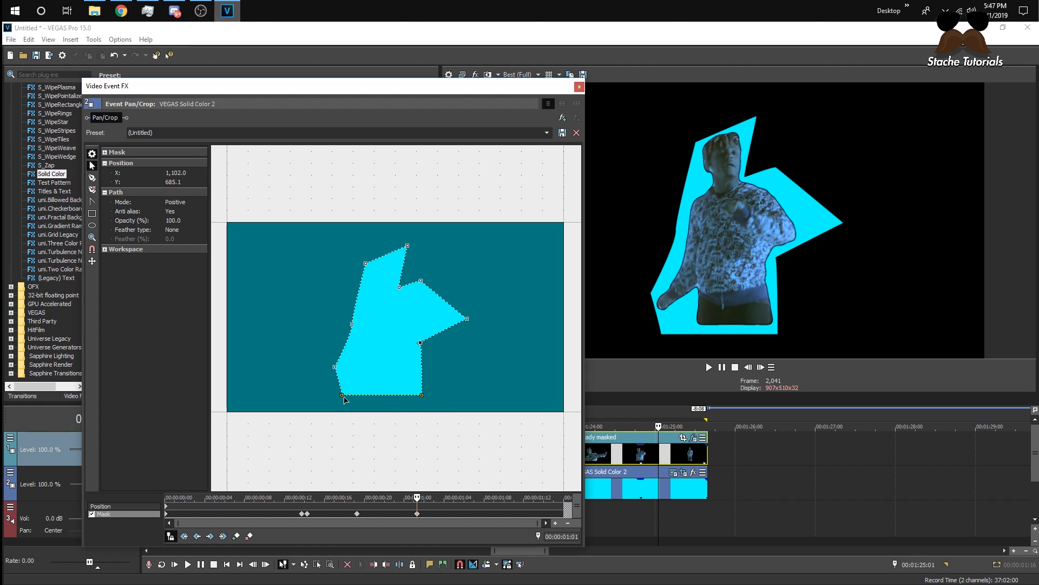
pyautogui.moveTo(344, 399); pyautogui.dragTo(344, 394)
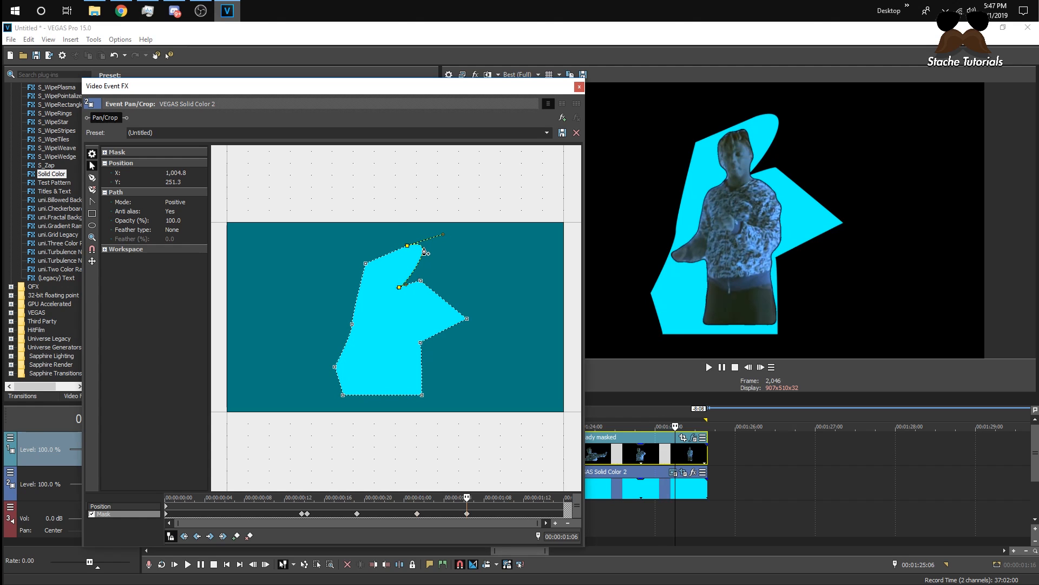
# - Reshape the mask's top spike and upper-left points for this frame
pyautogui.moveTo(424, 250); pyautogui.dragTo(414, 243)
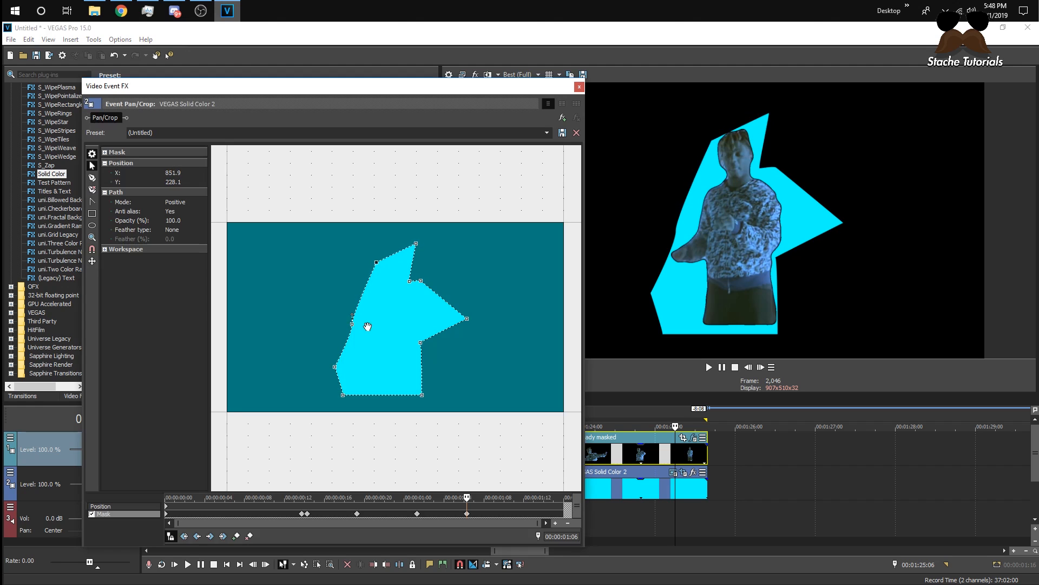
pyautogui.moveTo(368, 327); pyautogui.dragTo(378, 279)
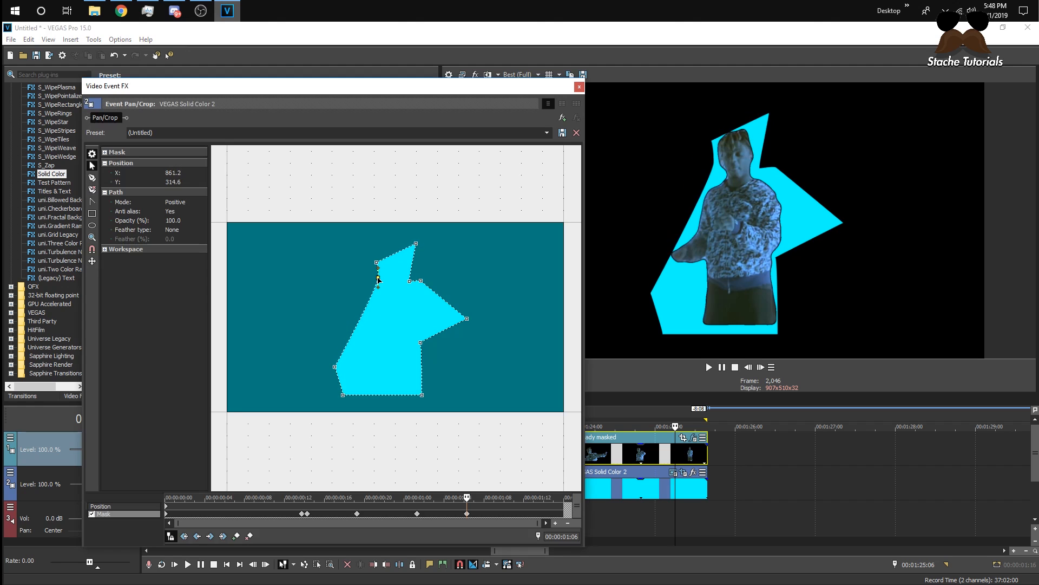
pyautogui.moveTo(376, 262); pyautogui.dragTo(337, 344)
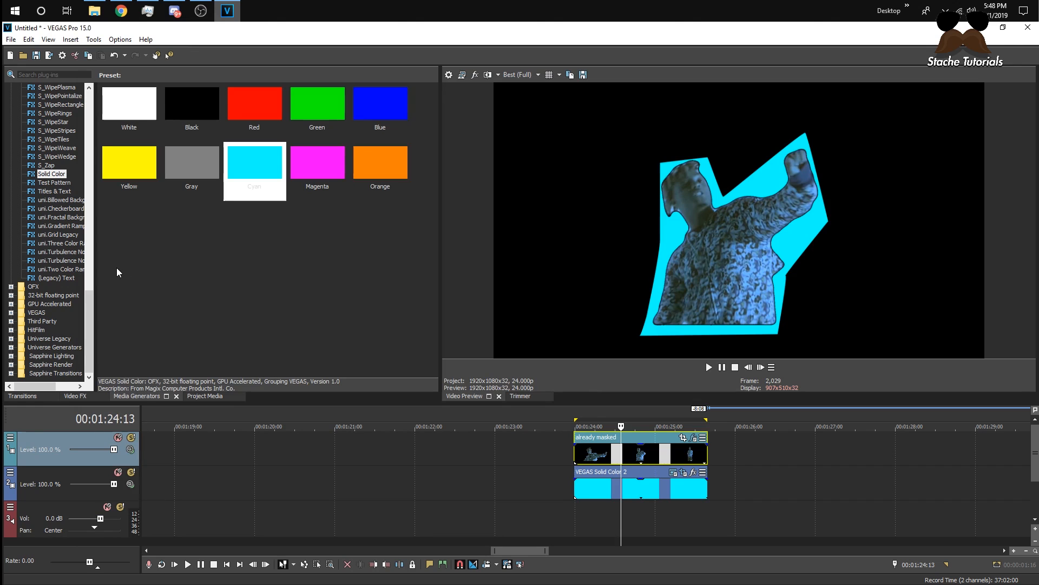
pyautogui.moveTo(122, 296)
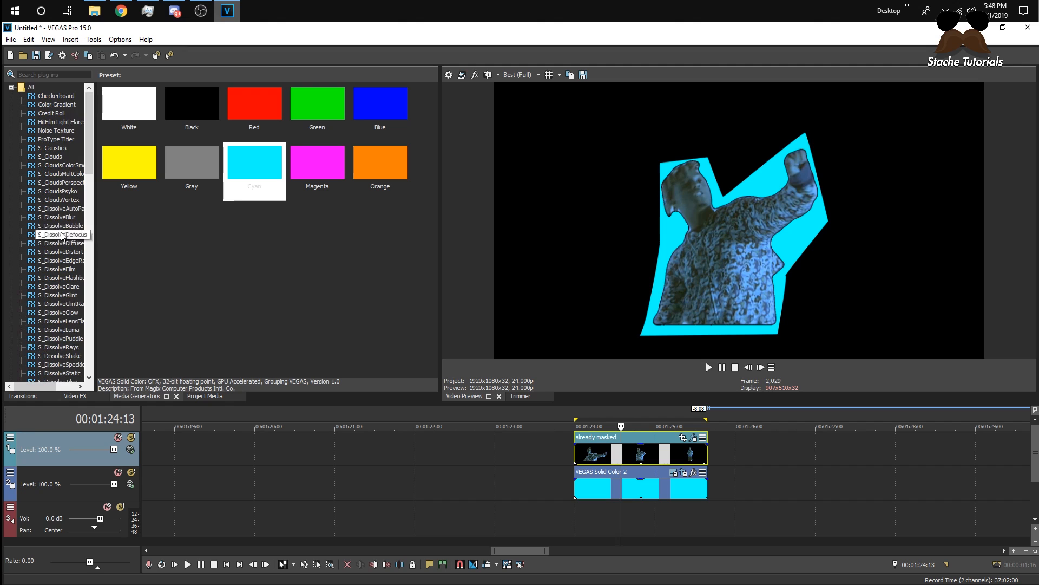
# - Scroll the Media Generators list back to the top after closing the FX window
pyautogui.click(55, 105)
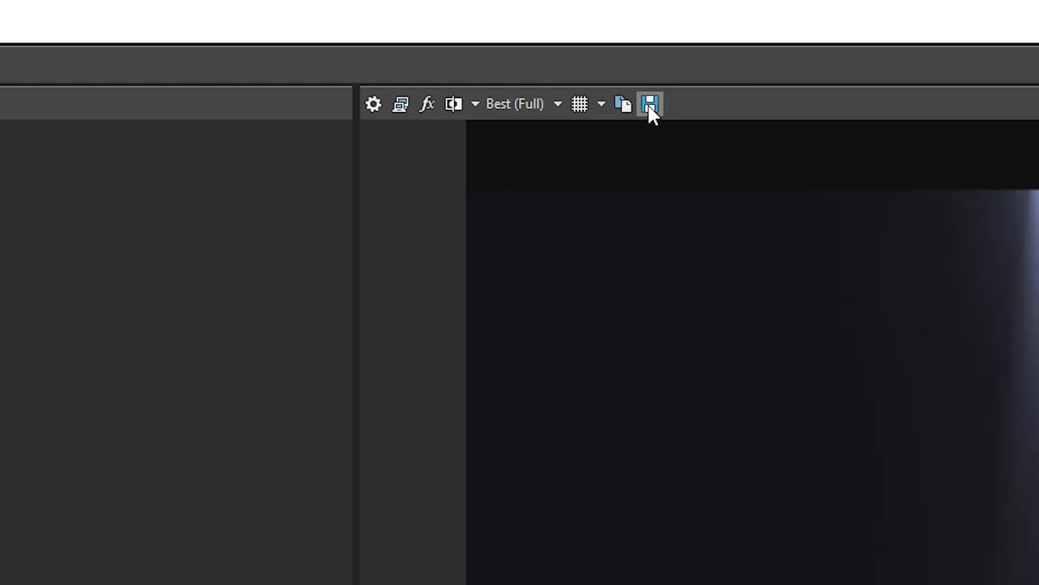
# - Save the current preview frame as the JPG snapshot 'am'
pyautogui.click(649, 104)
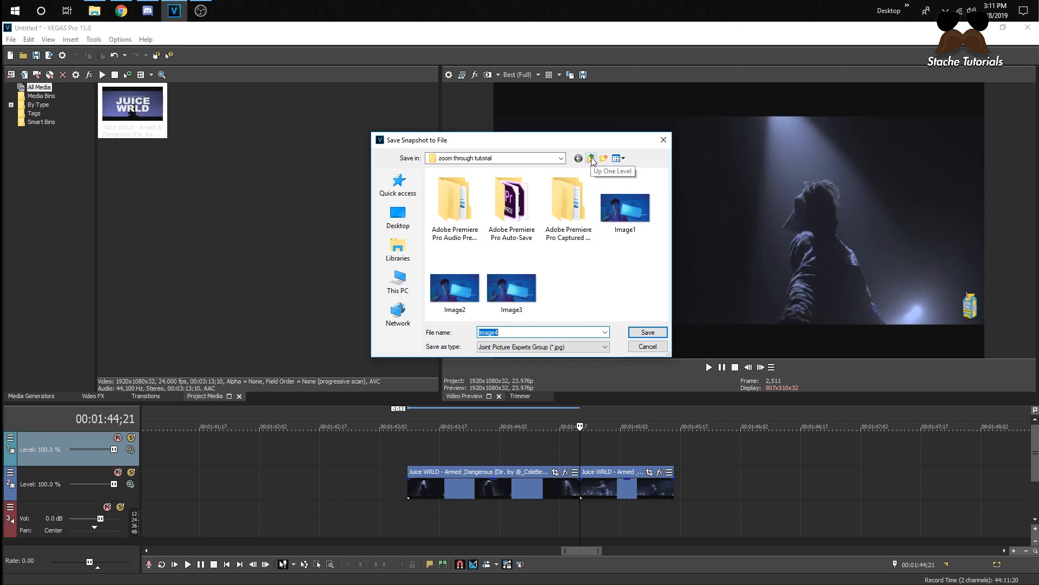
pyautogui.write('ammed')
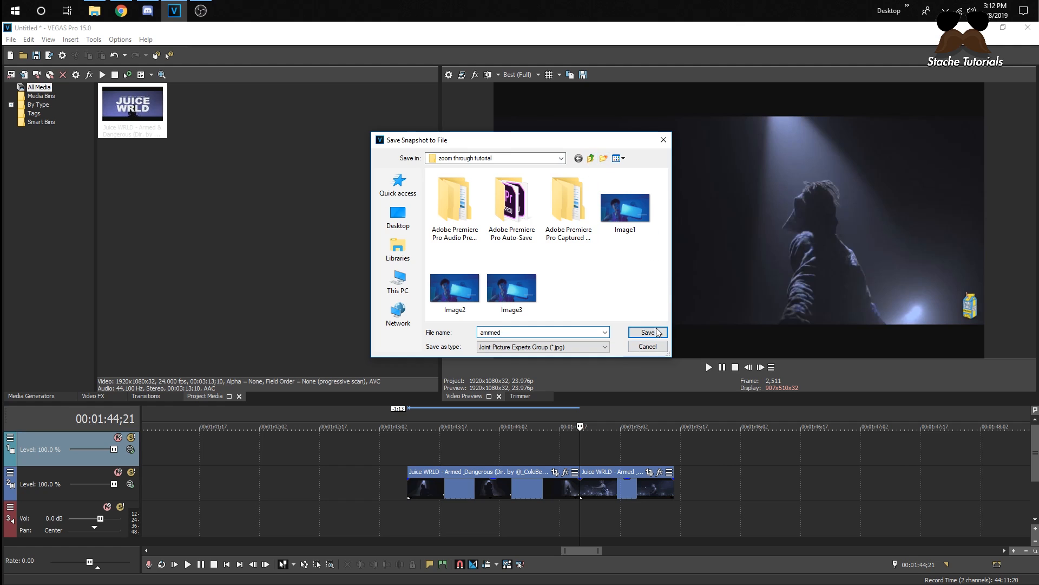
pyautogui.click(647, 332)
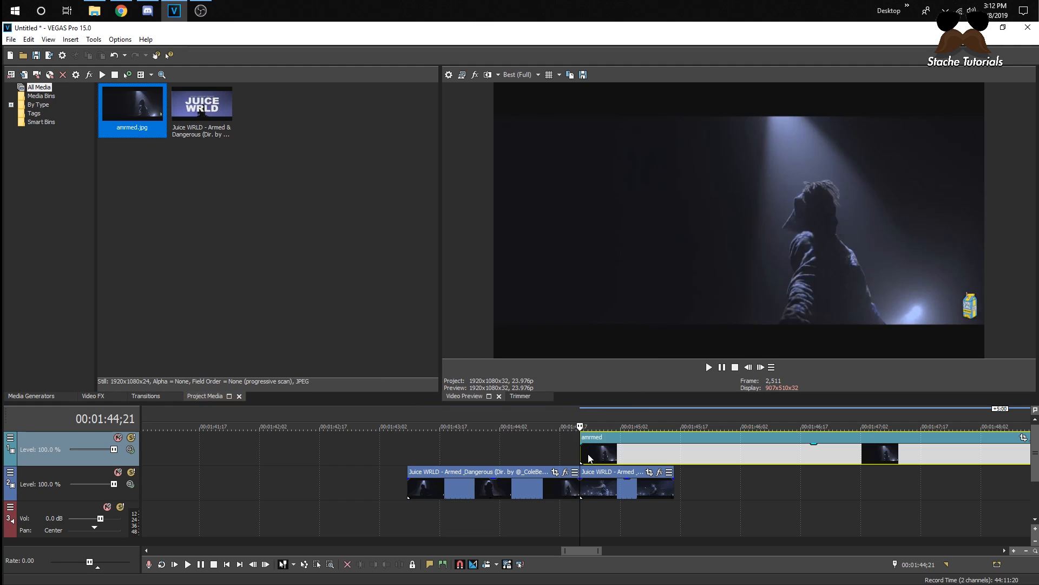
pyautogui.moveTo(707, 456)
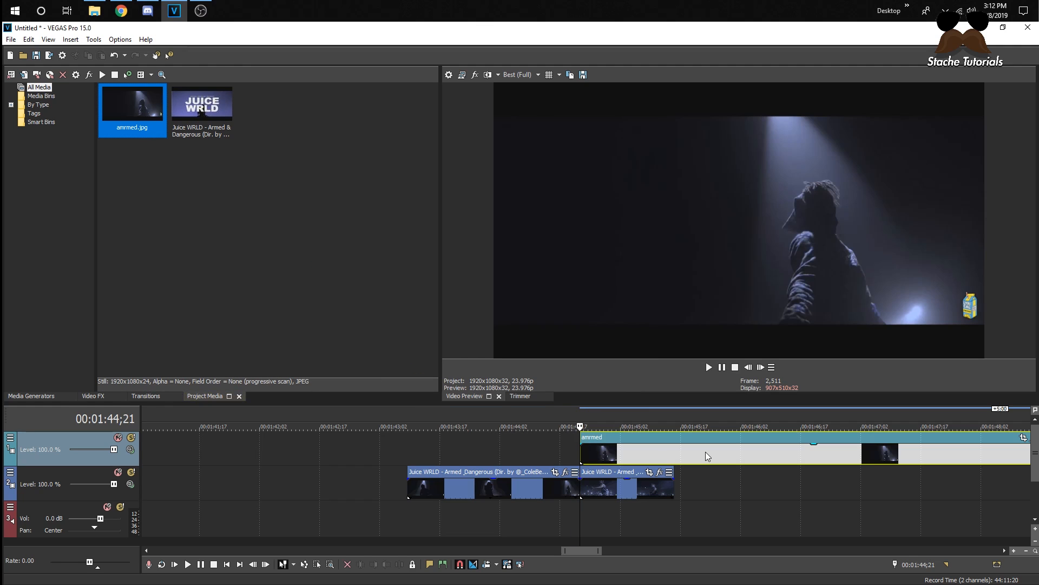
# - Step the preview forward six frames to mark the still's short length
pyautogui.click(760, 367)
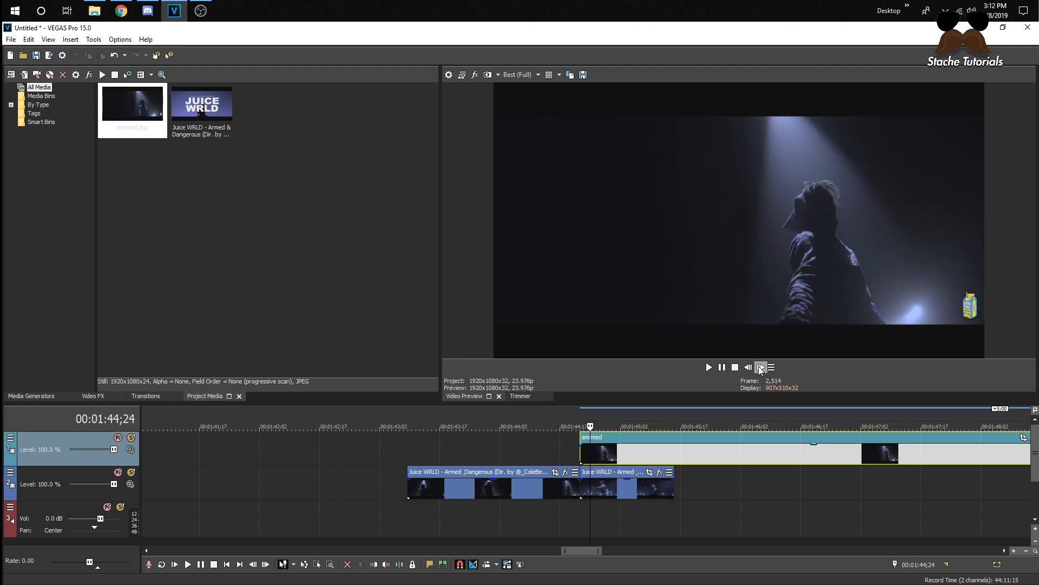
pyautogui.click(760, 367)
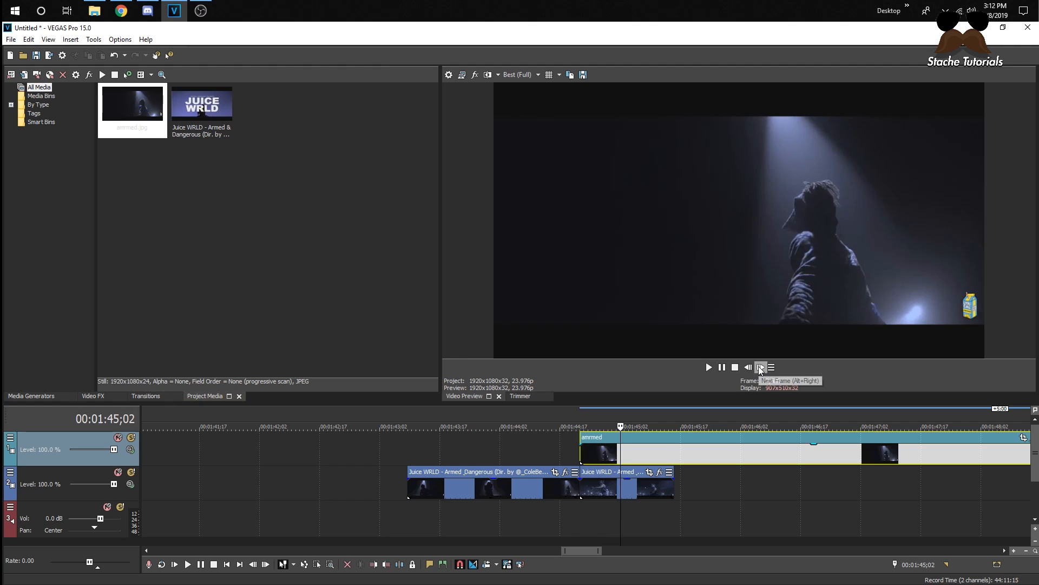
pyautogui.click(760, 367)
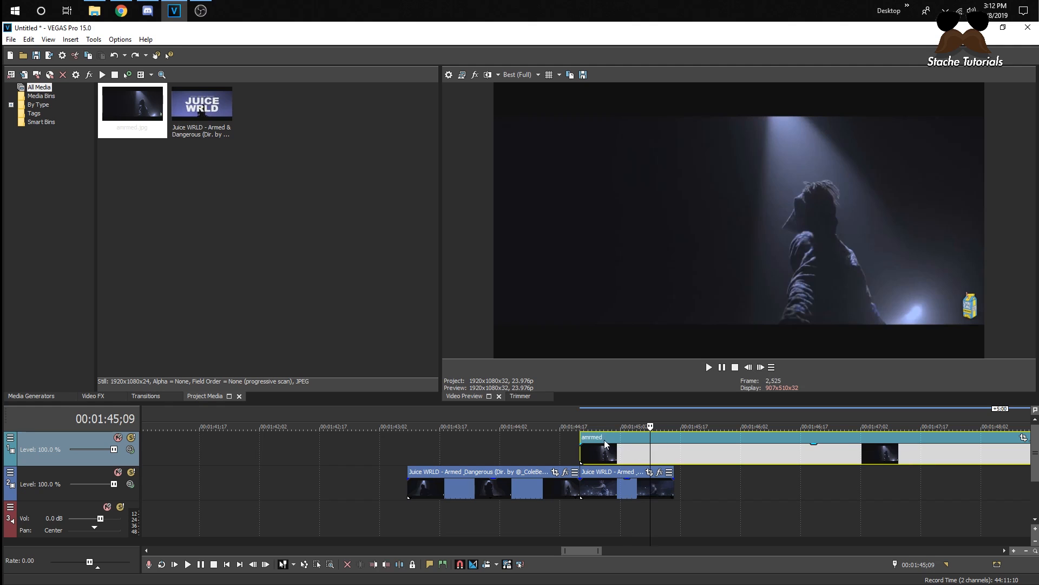
pyautogui.click(760, 367)
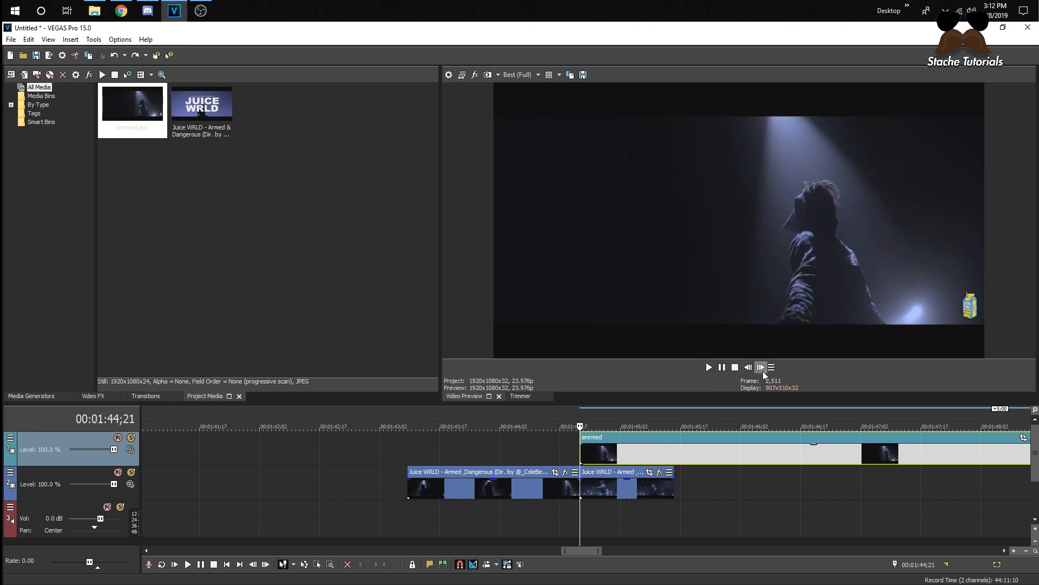
pyautogui.click(760, 367)
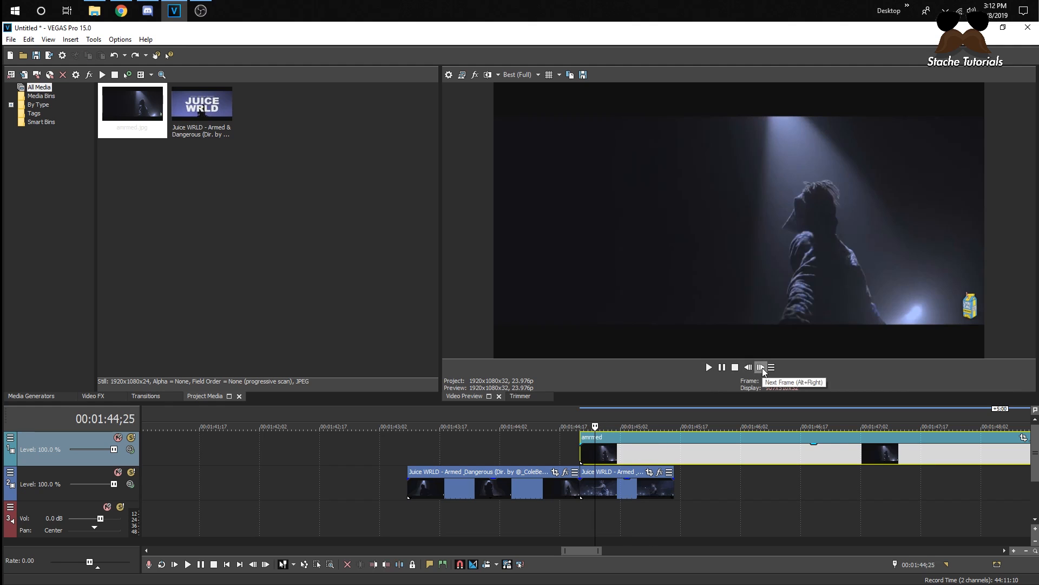
pyautogui.click(760, 367)
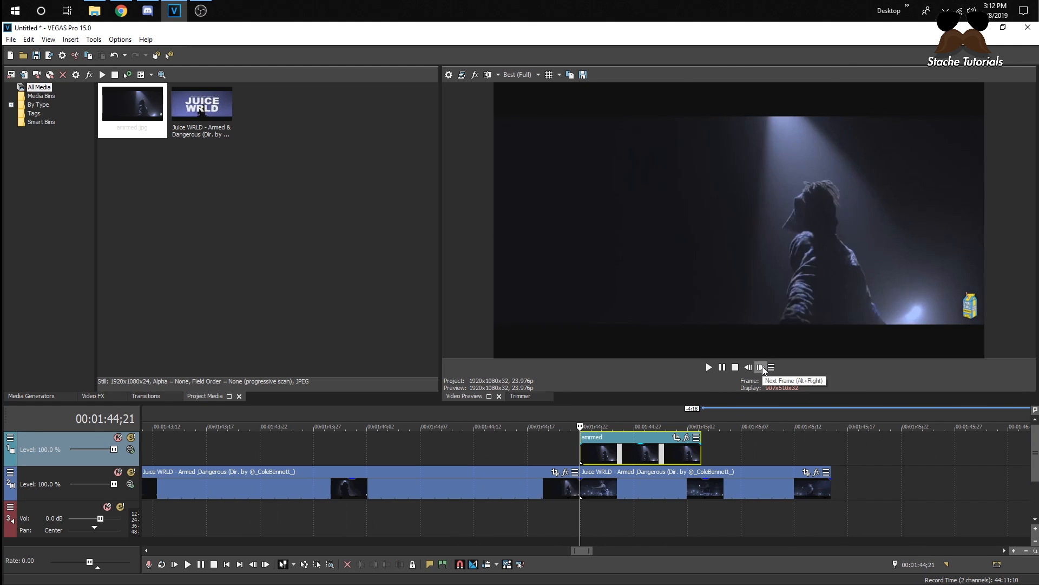
# - Reopen the still image's mask editor in negative mode
pyautogui.click(688, 436)
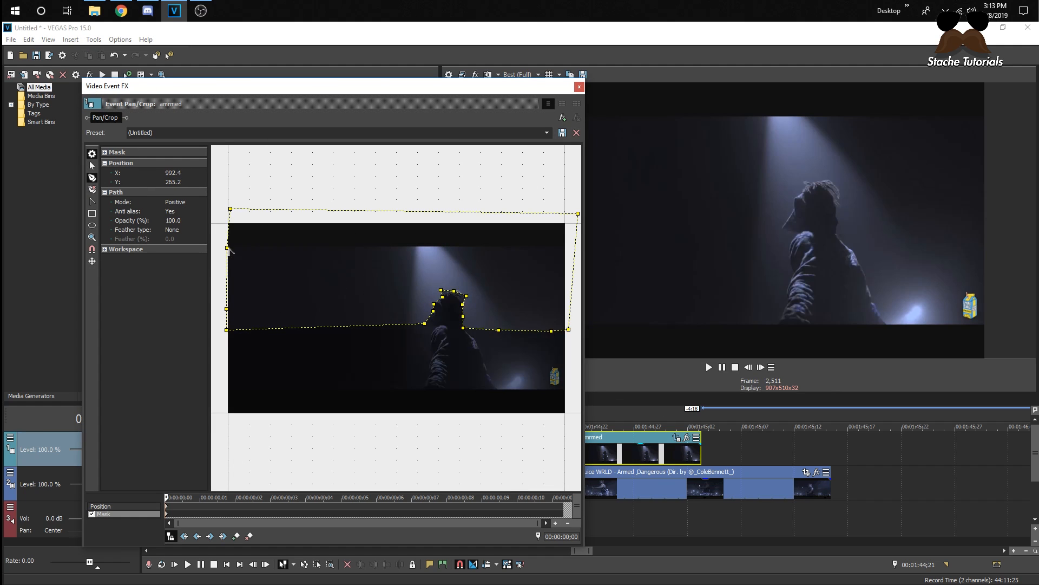
pyautogui.click(184, 201)
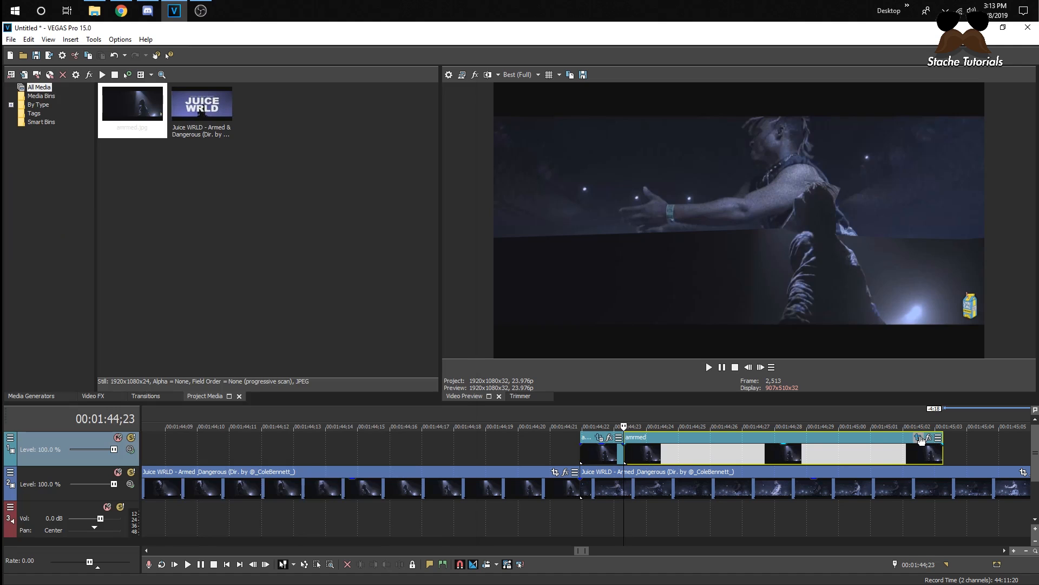
pyautogui.click(919, 438)
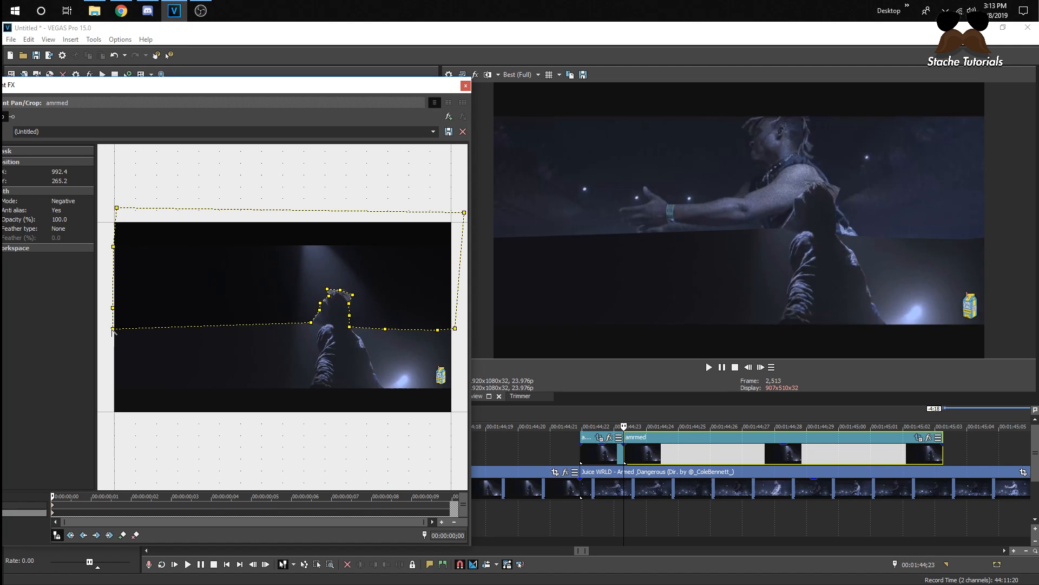
pyautogui.click(465, 85)
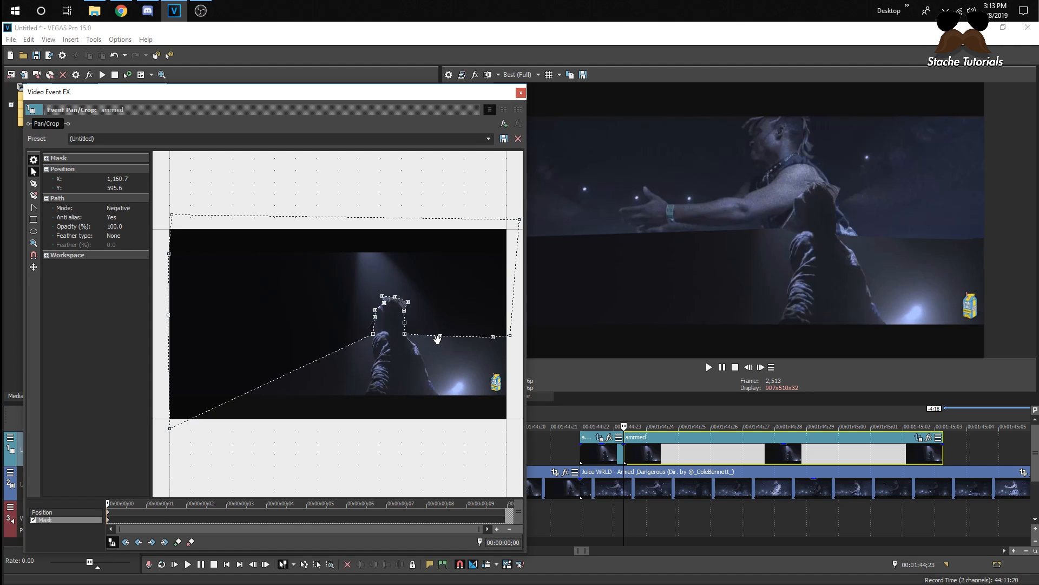
# - Extend the mask to the lower corners and fit its points along the performer's legs to the floor
pyautogui.moveTo(424, 338); pyautogui.dragTo(462, 369)
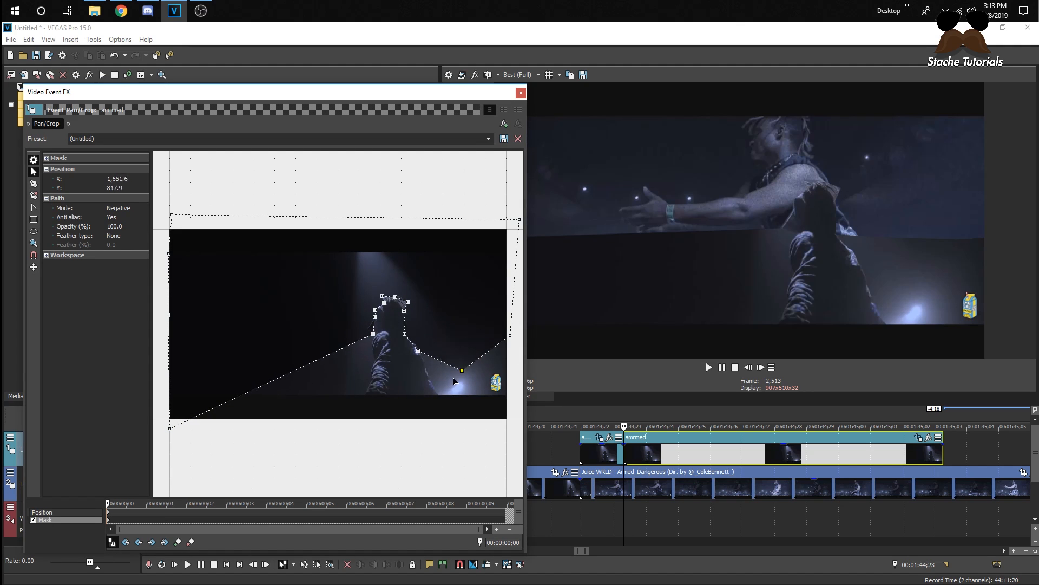
pyautogui.moveTo(462, 371); pyautogui.dragTo(498, 423)
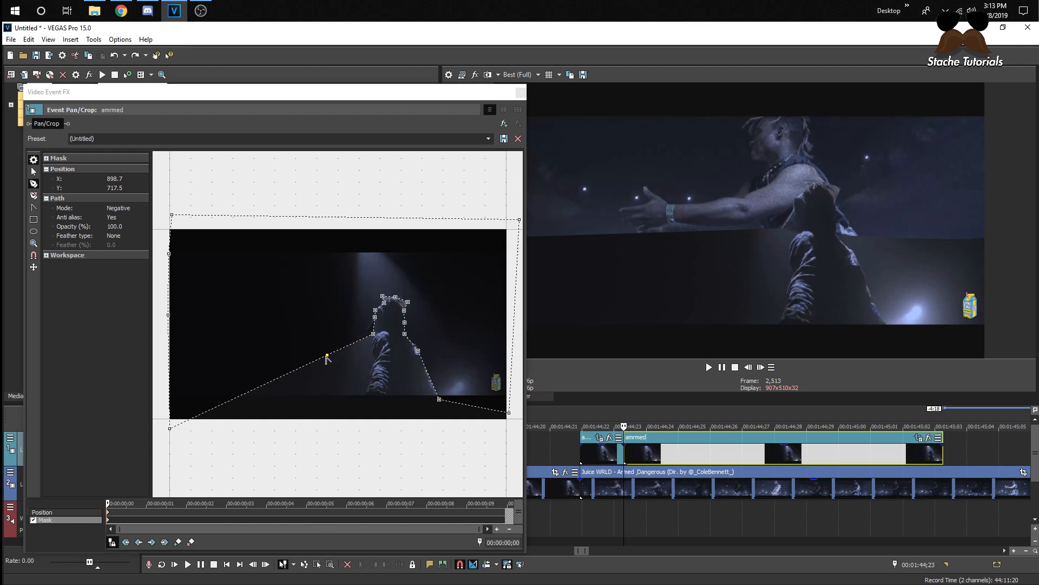
pyautogui.moveTo(326, 356); pyautogui.dragTo(326, 355)
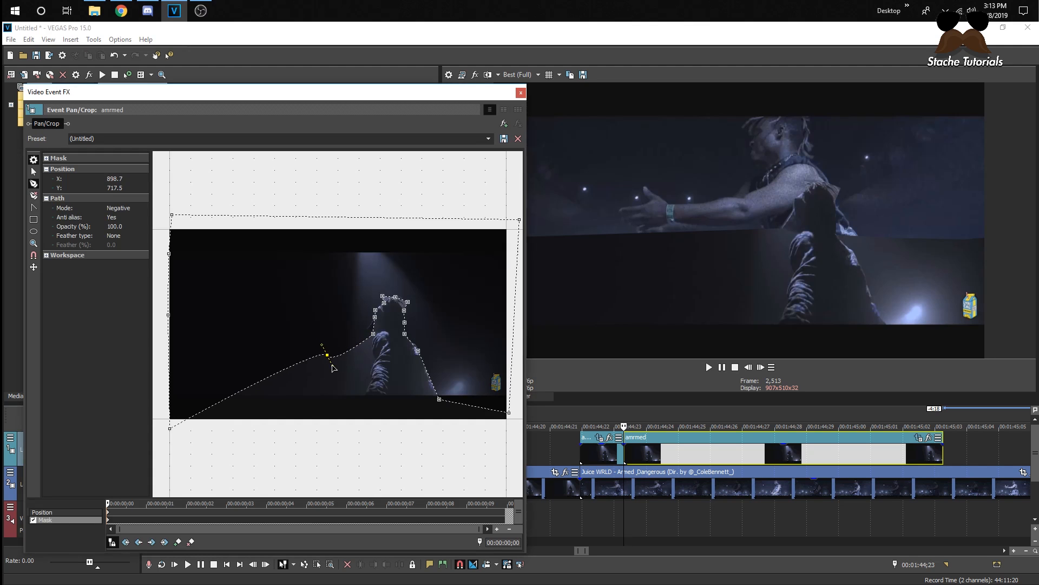
pyautogui.moveTo(327, 355); pyautogui.dragTo(334, 360)
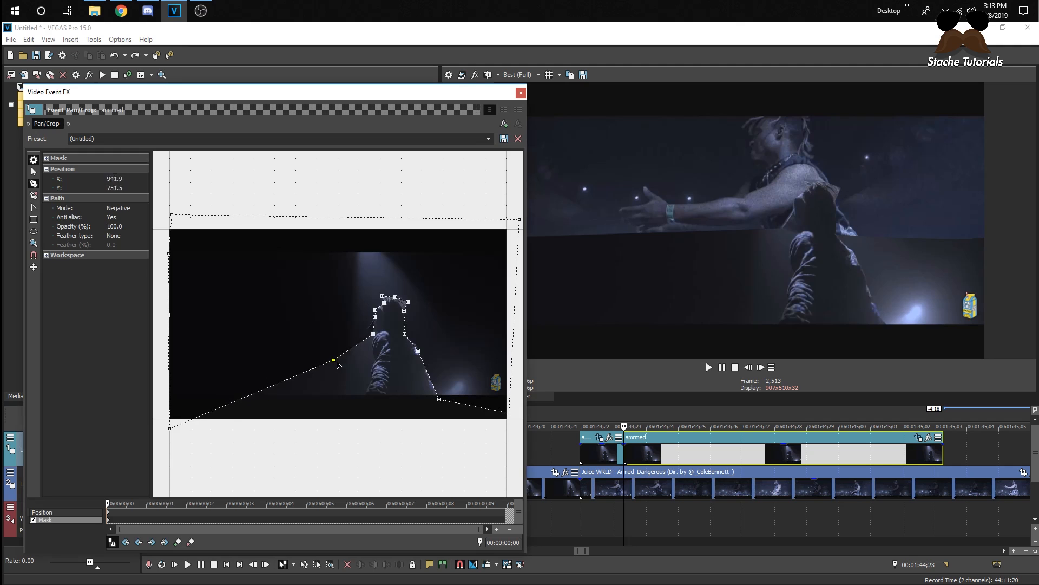
pyautogui.moveTo(333, 359); pyautogui.dragTo(370, 349)
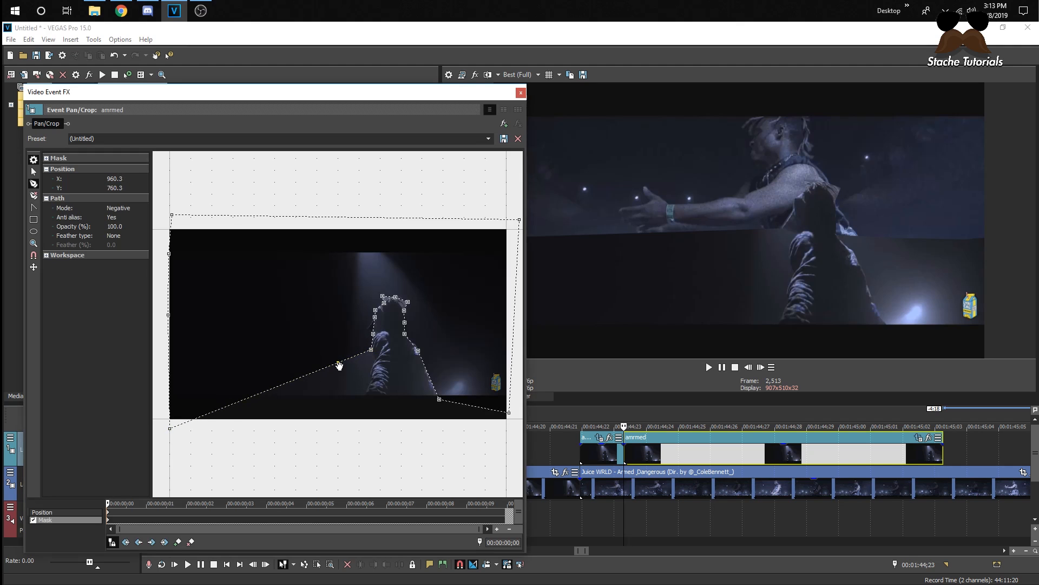
pyautogui.moveTo(371, 350); pyautogui.dragTo(374, 360)
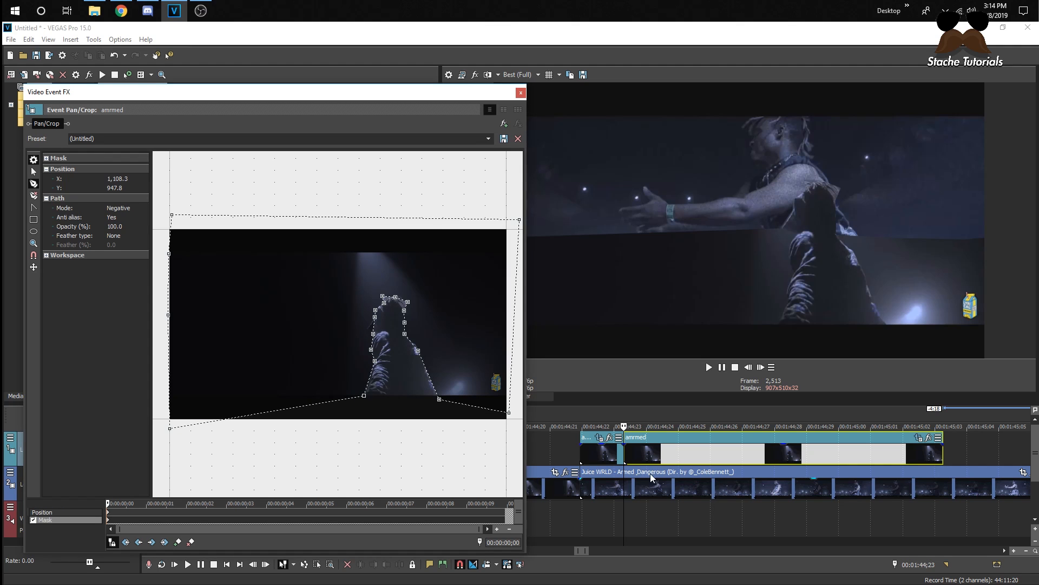
# - On the next split piece, lower the mask's top points further down the performer, then check a later piece
pyautogui.click(760, 367)
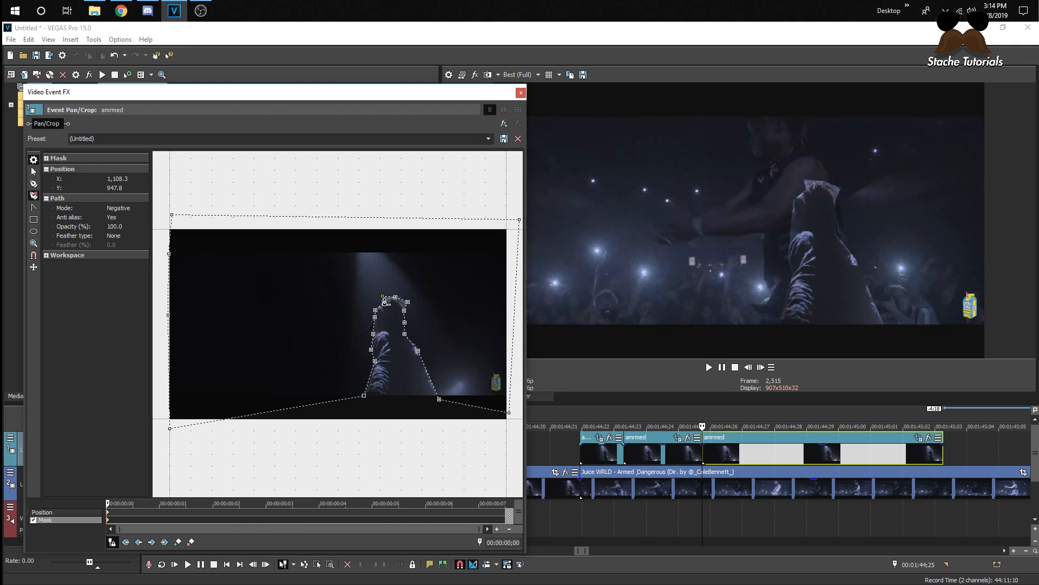
pyautogui.moveTo(383, 299); pyautogui.dragTo(378, 303)
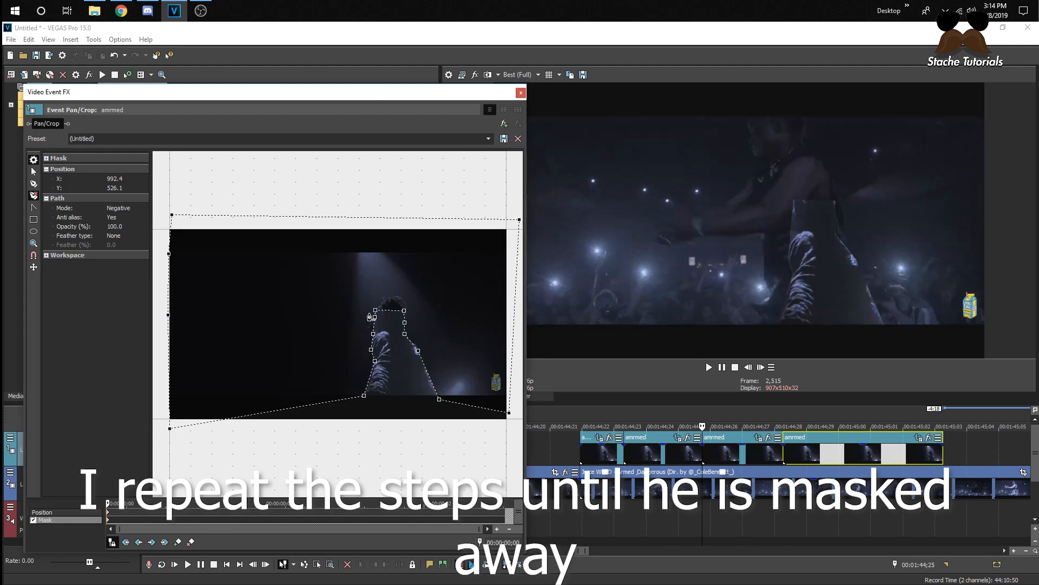
pyautogui.moveTo(370, 318); pyautogui.dragTo(384, 306)
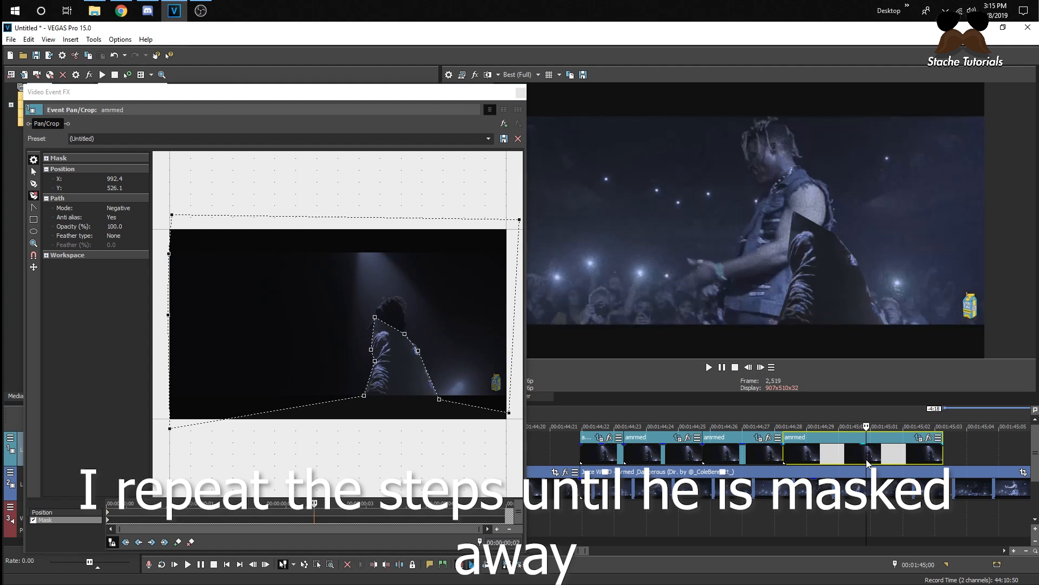
pyautogui.click(517, 139)
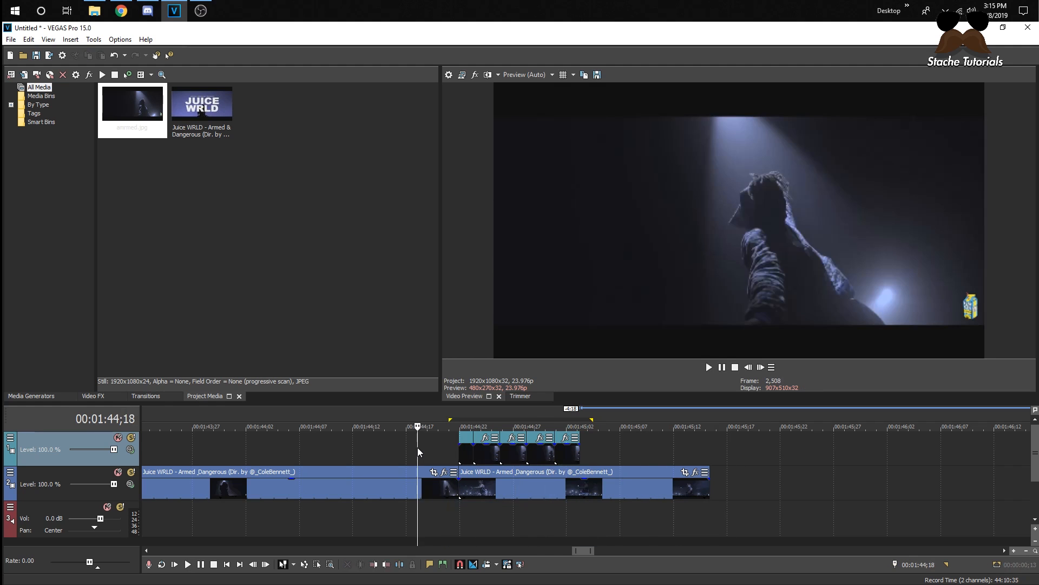
# - Set the playhead before the masked pieces before leaving for the smoke tutorial page
pyautogui.click(707, 367)
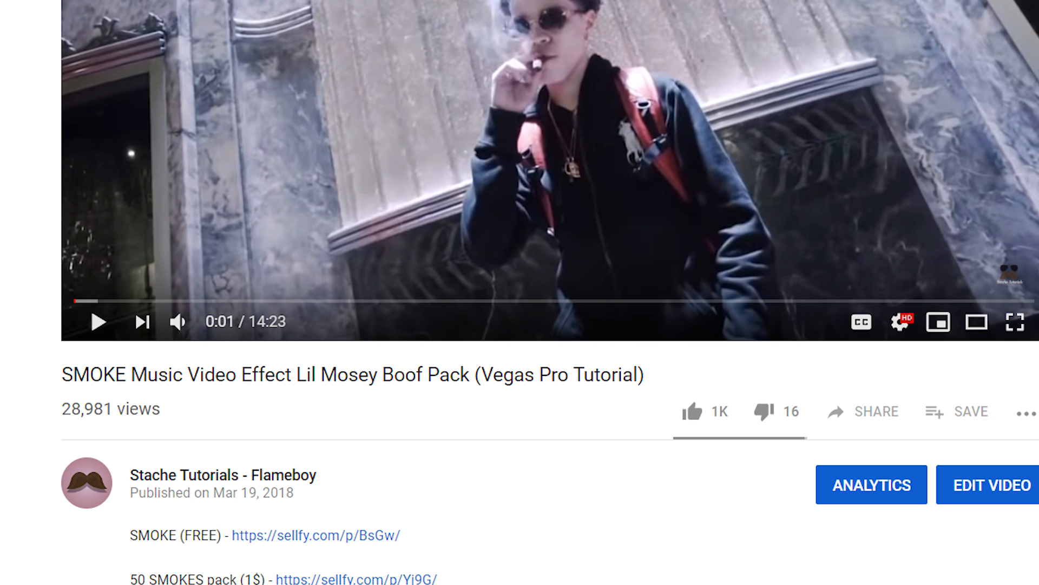
# - Step the shockwave clip forward two frames and set its track compositing mode to 3D Source Alpha
pyautogui.click(174, 11)
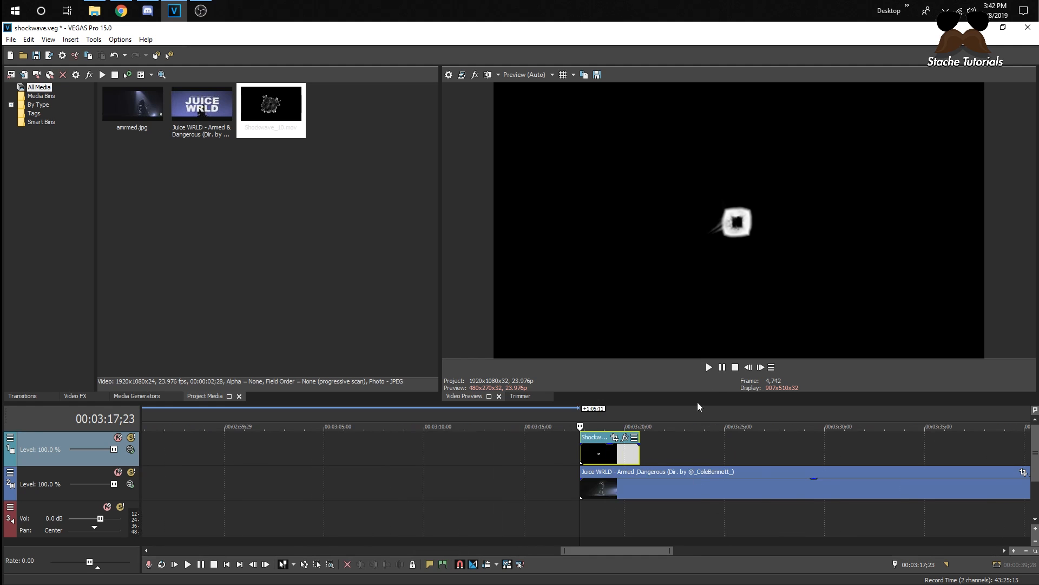
pyautogui.click(761, 367)
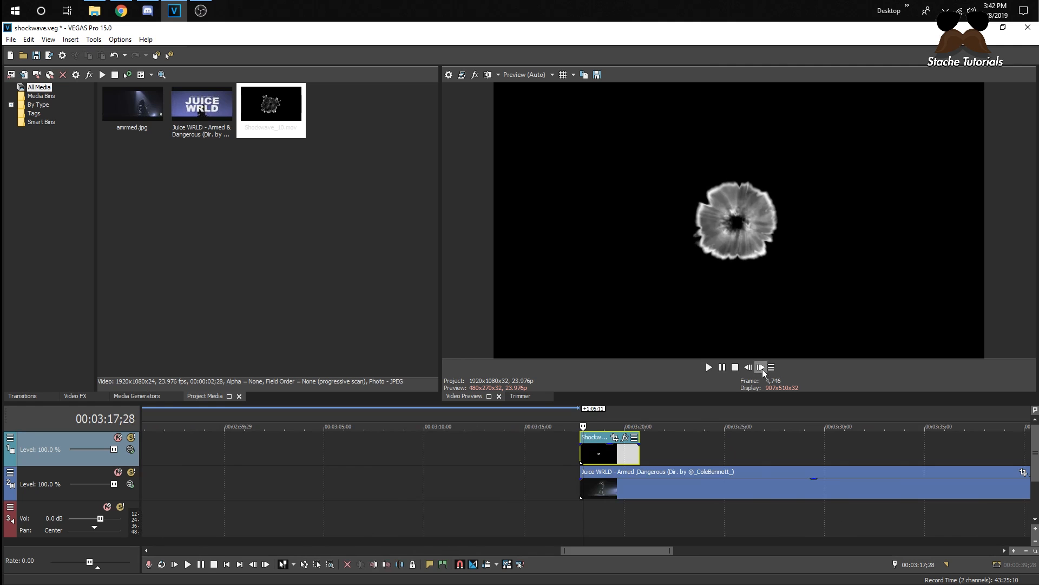
pyautogui.click(760, 367)
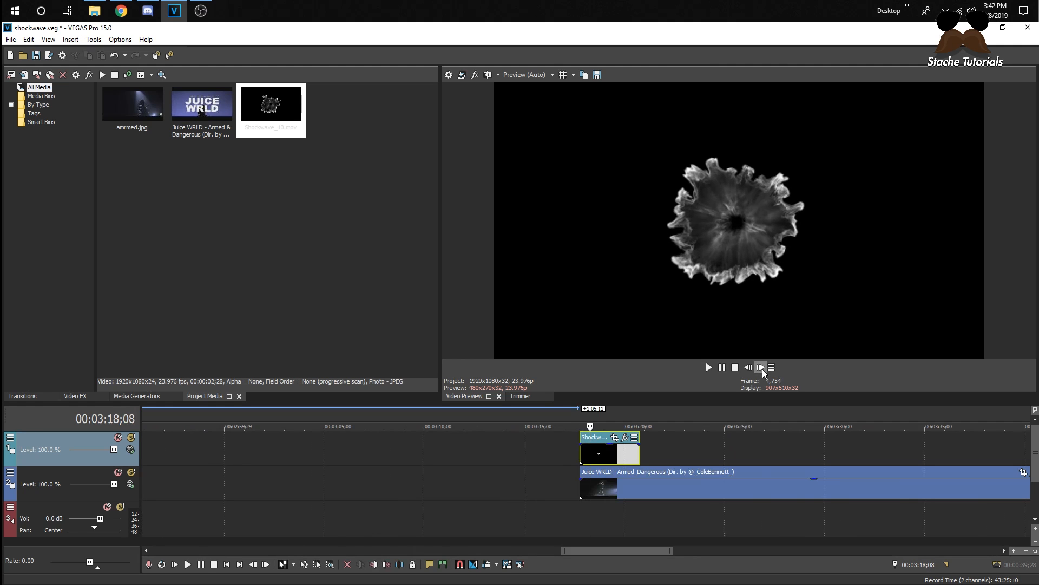
pyautogui.click(760, 367)
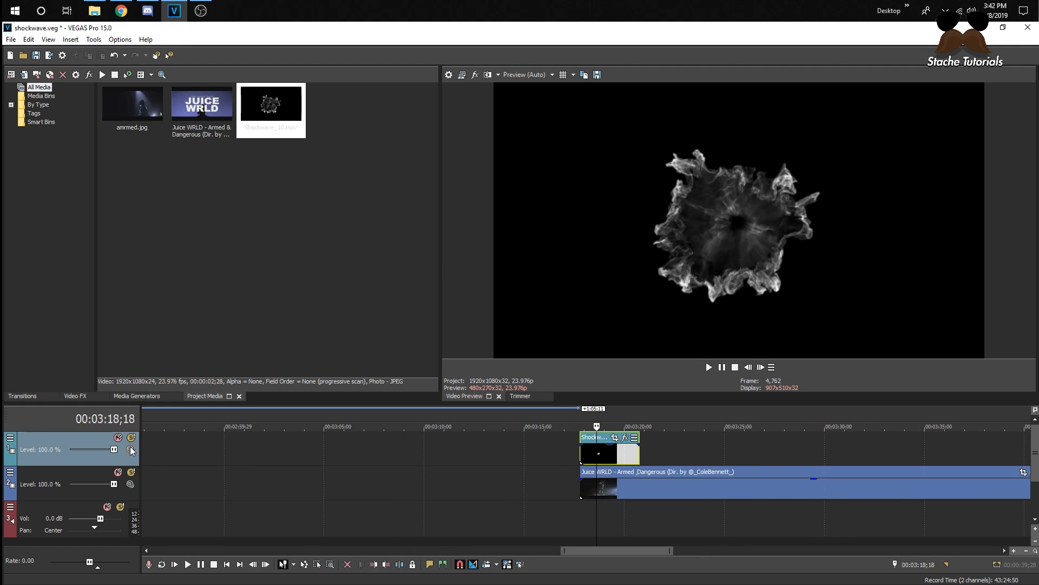
pyautogui.moveTo(79, 452)
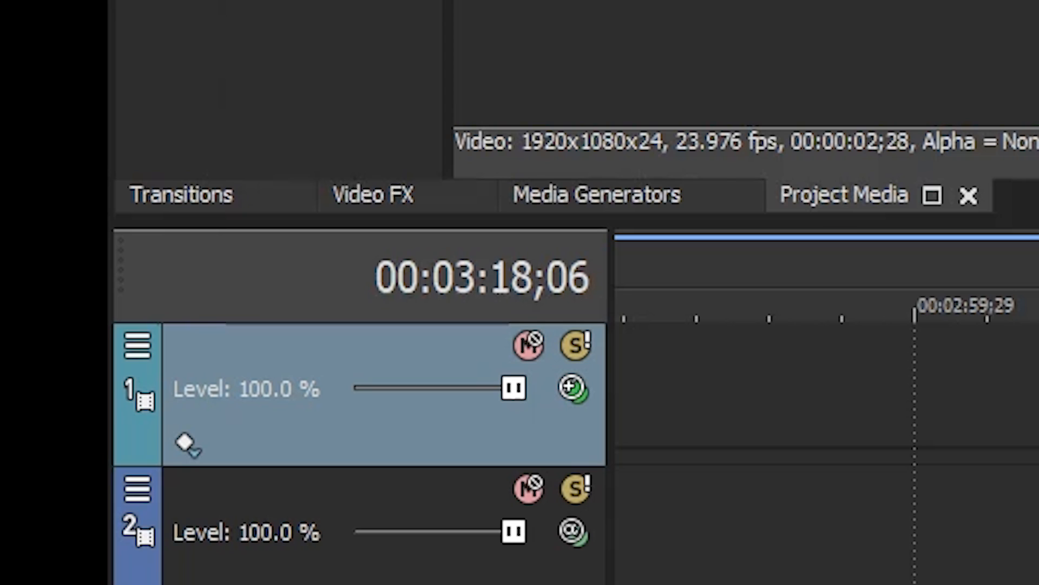
pyautogui.moveTo(616, 99)
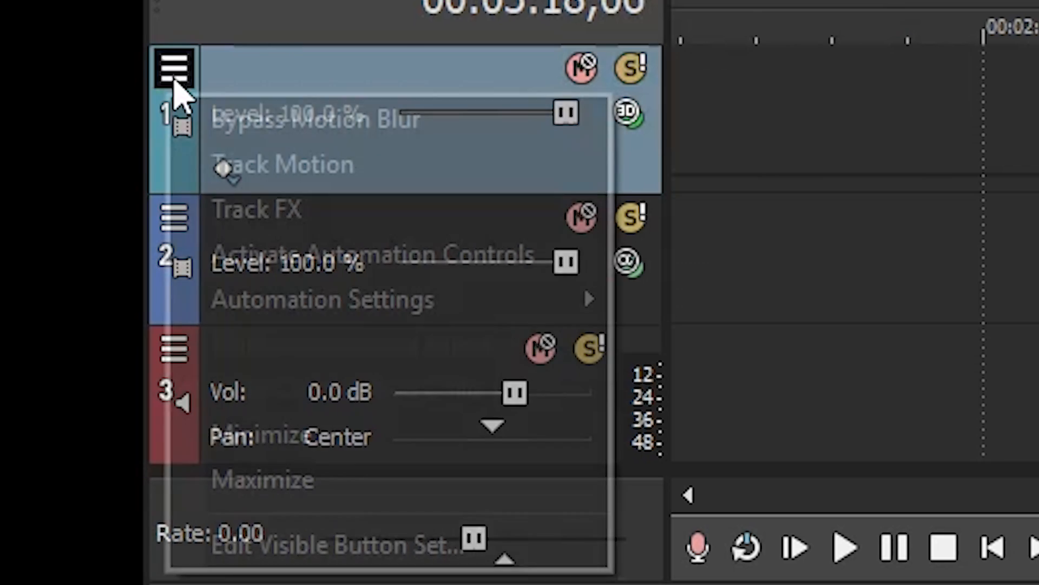
pyautogui.click(173, 67)
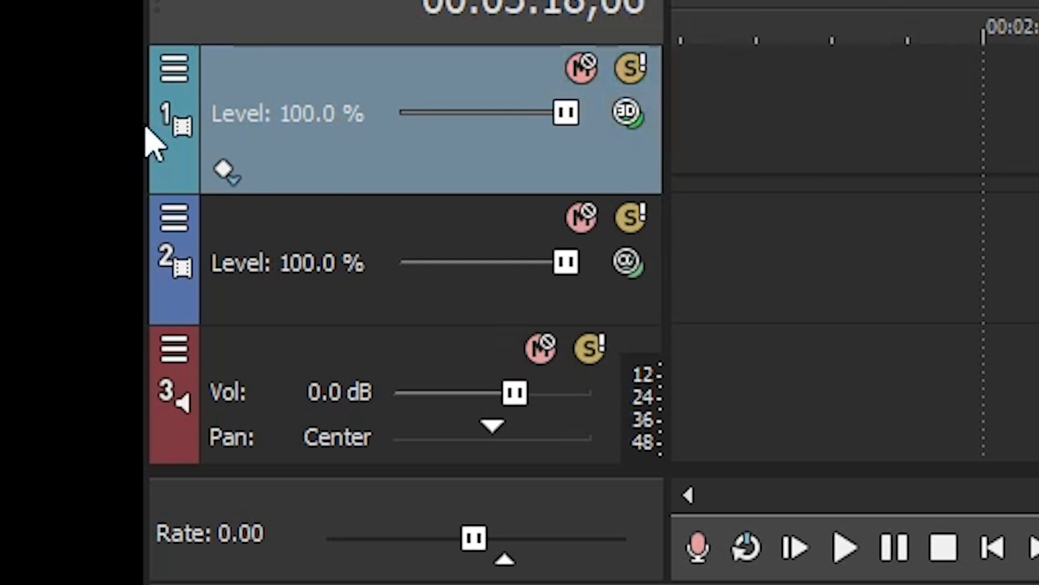
# - Use Track Motion to rotate the shockwave track's Orientation X so the burst lies flat on the floor
pyautogui.click(173, 68)
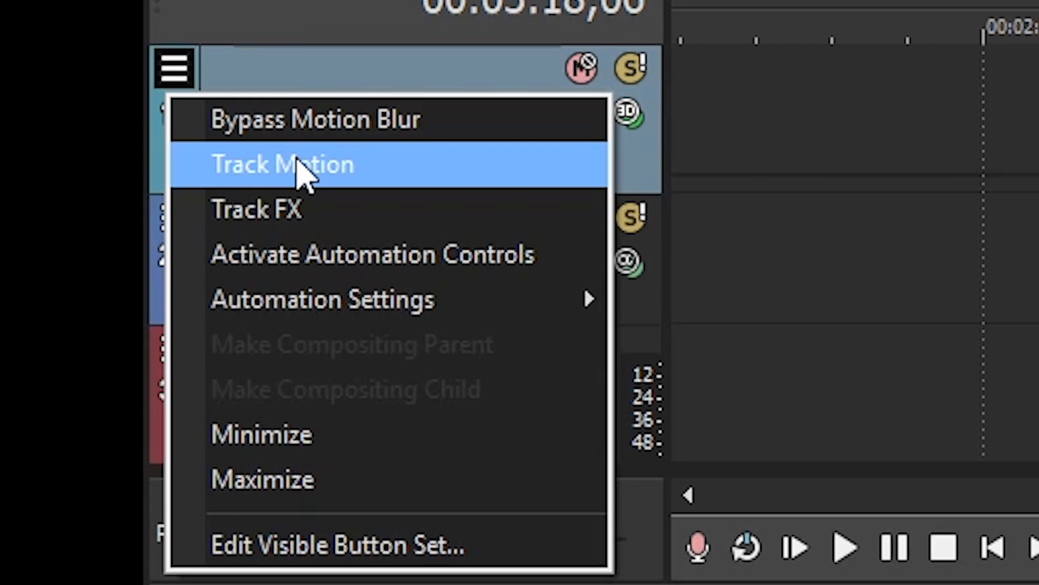
pyautogui.click(282, 165)
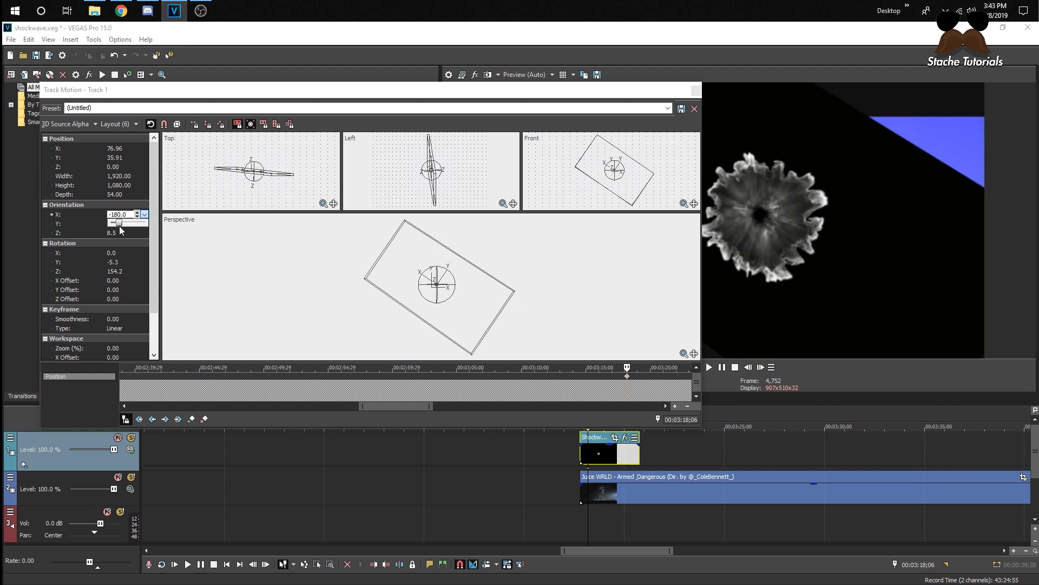
pyautogui.moveTo(106, 222); pyautogui.dragTo(125, 222)
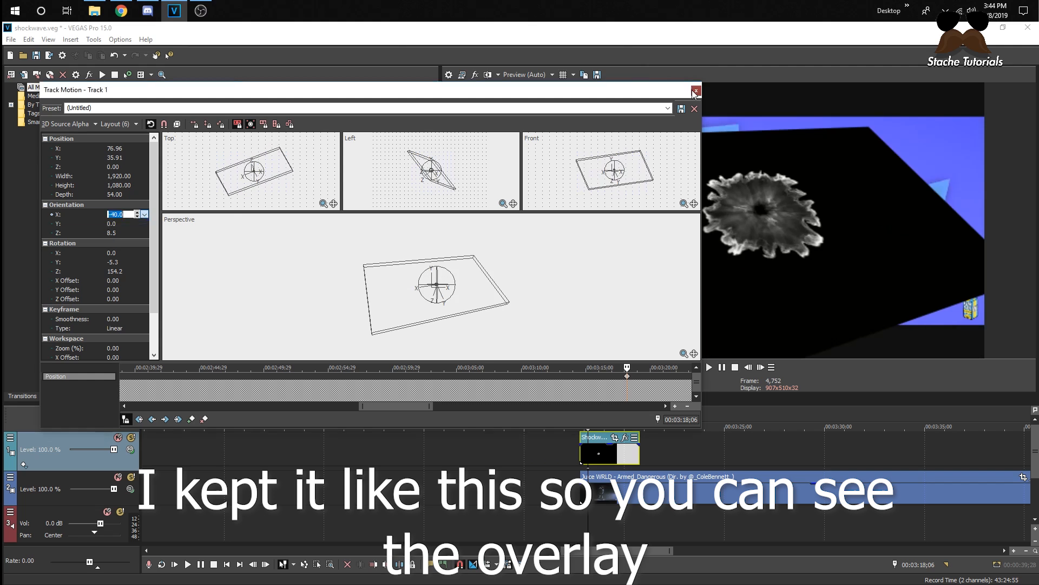
# - Apply the Chroma Keyer effect to the shockwave event to remove its black background
pyautogui.click(695, 91)
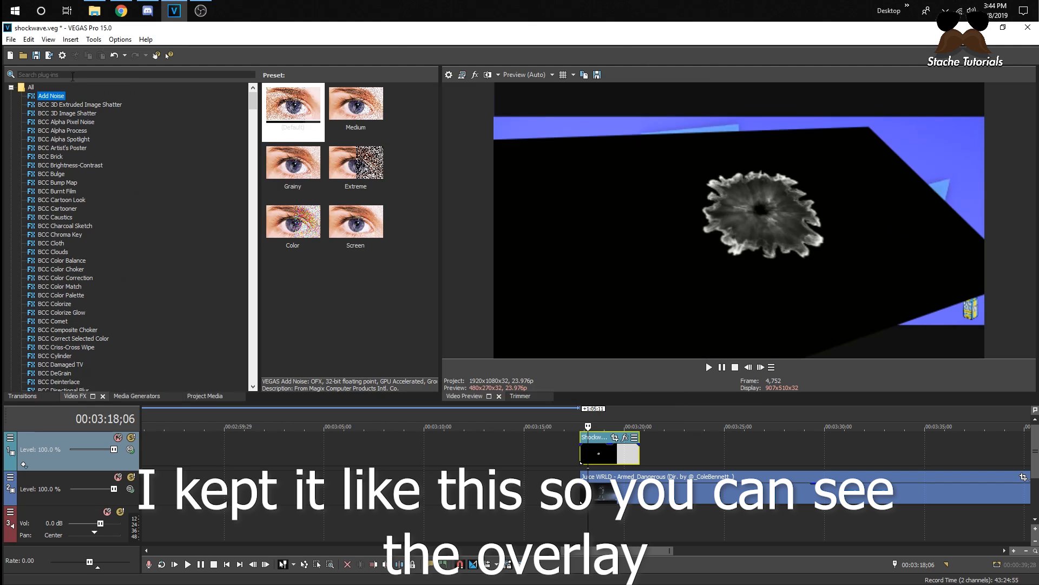
pyautogui.write('chroma')
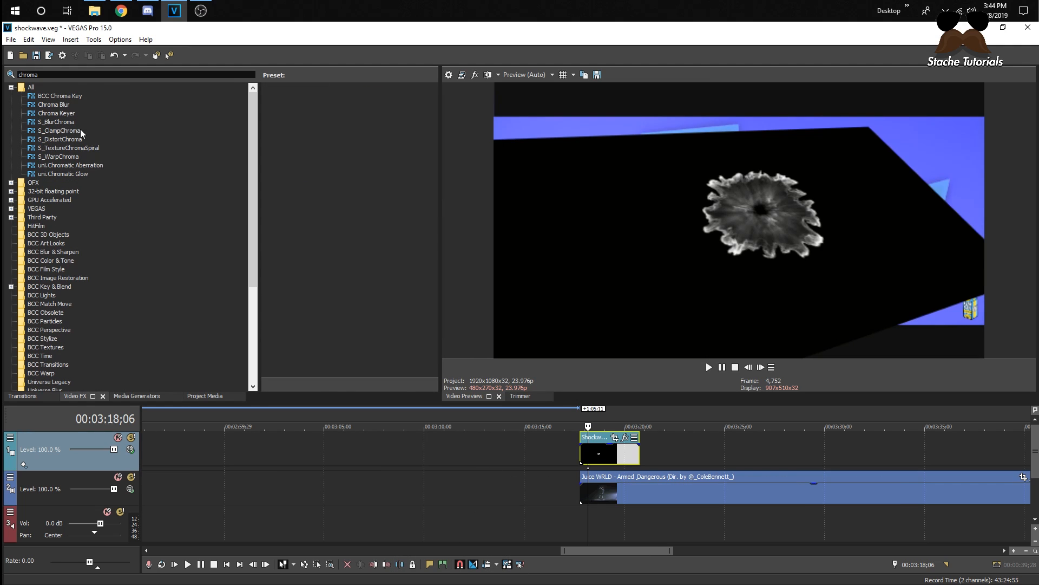
pyautogui.click(57, 113)
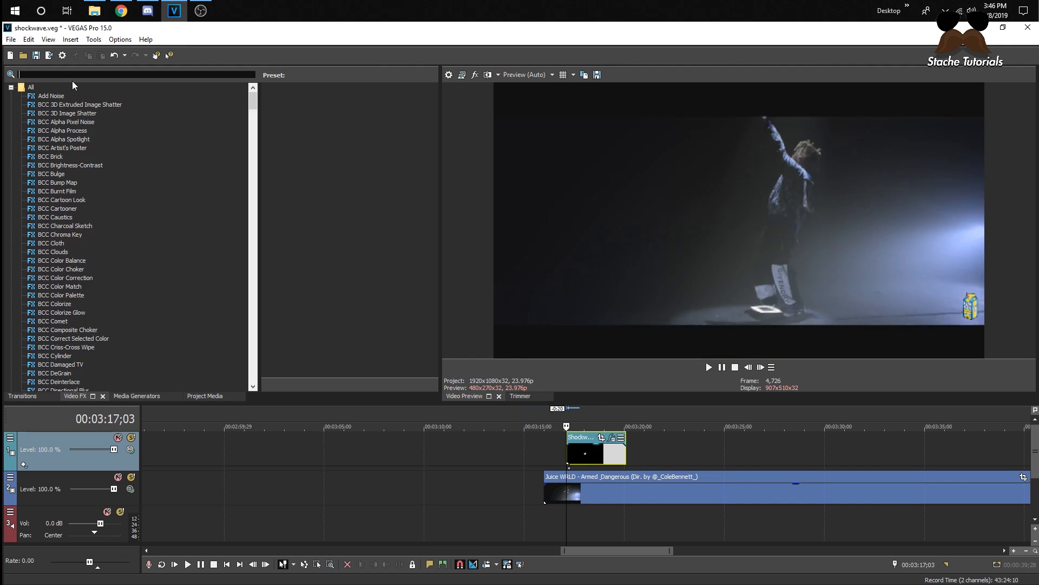
# - Apply Color Corrector to the shockwave event and push the High wheel toward blue
pyautogui.write('color cor')
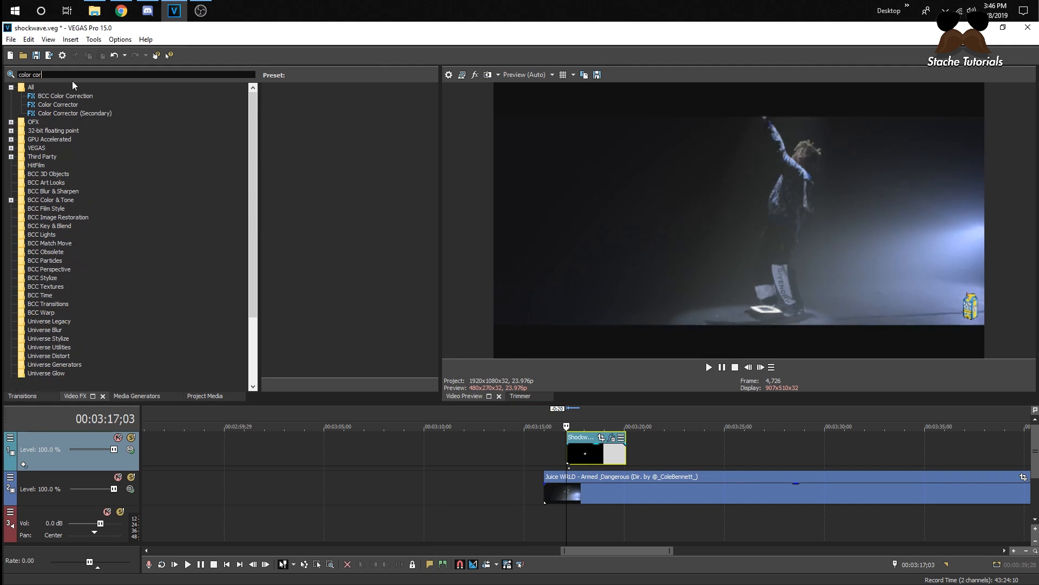
pyautogui.click(58, 104)
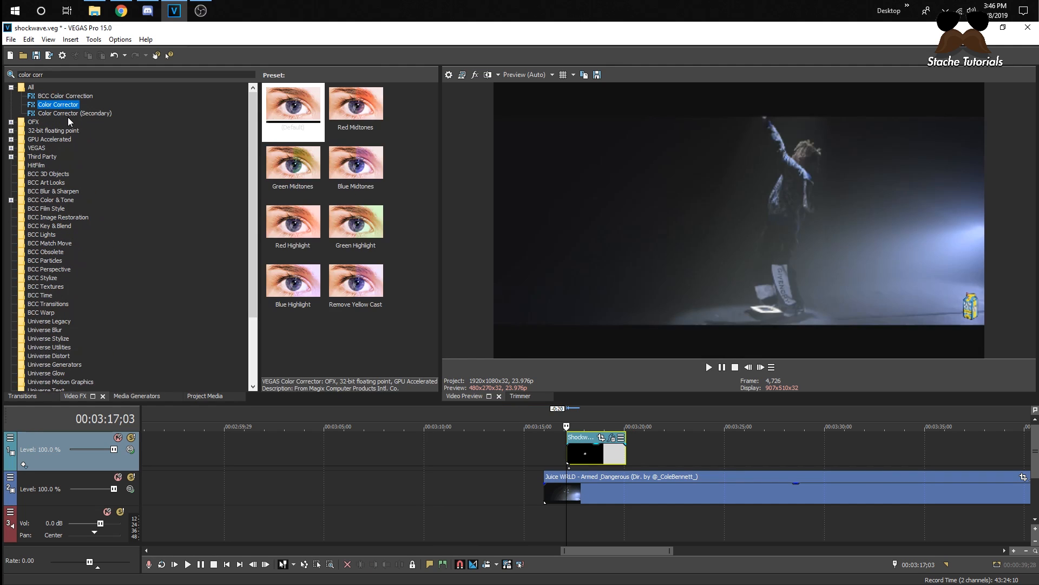
pyautogui.click(293, 102)
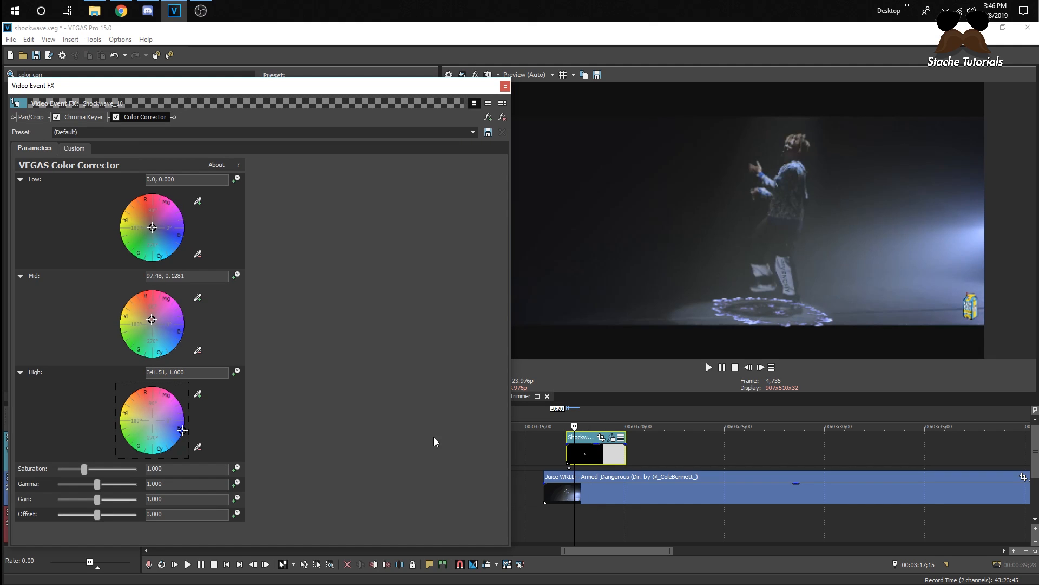
pyautogui.moveTo(151, 228); pyautogui.dragTo(182, 239)
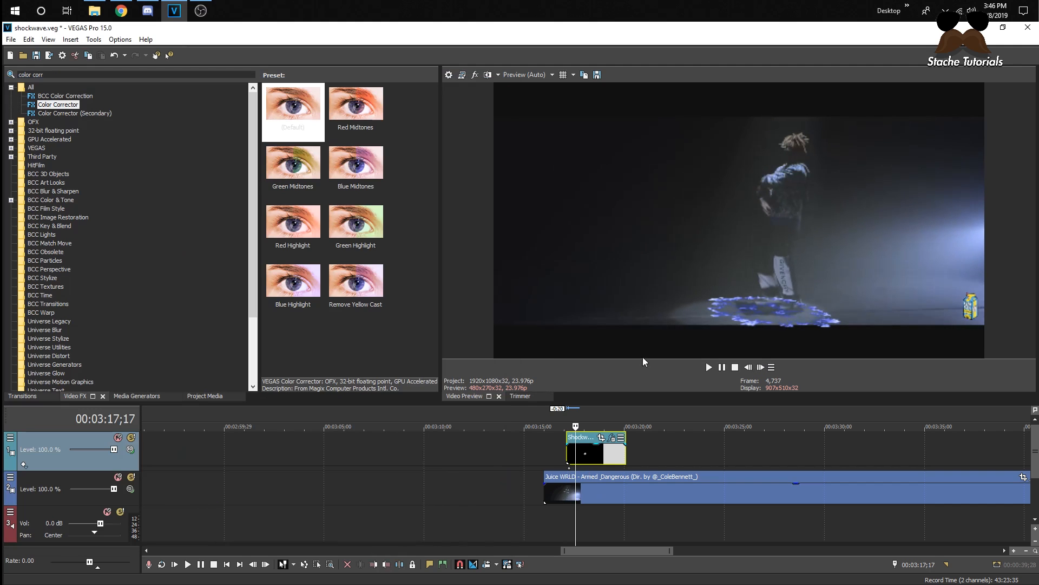
# - Duplicate the shockwave track and offset the copy a few frames later
pyautogui.rightClick(597, 454)
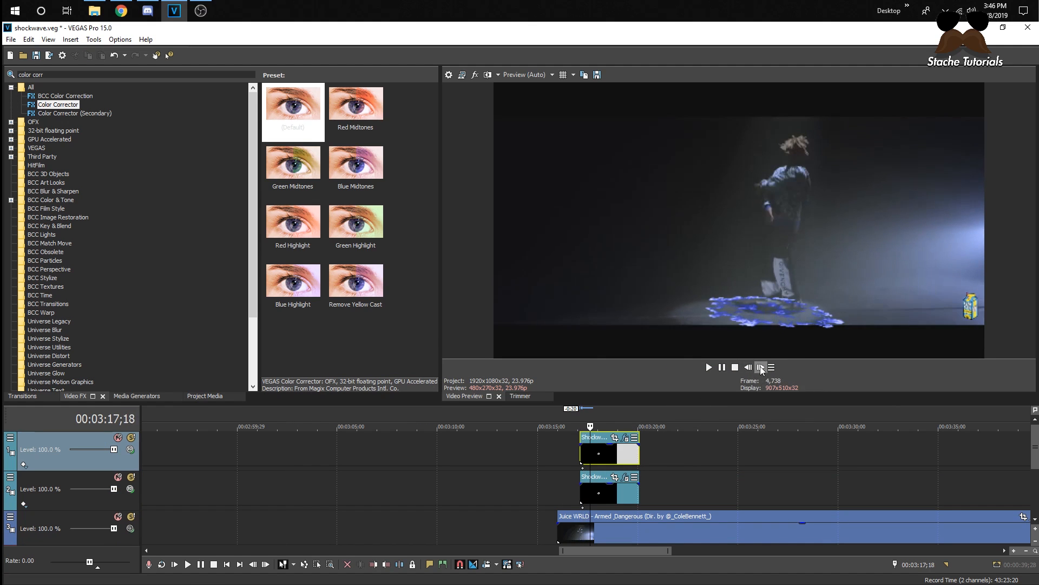
pyautogui.click(760, 367)
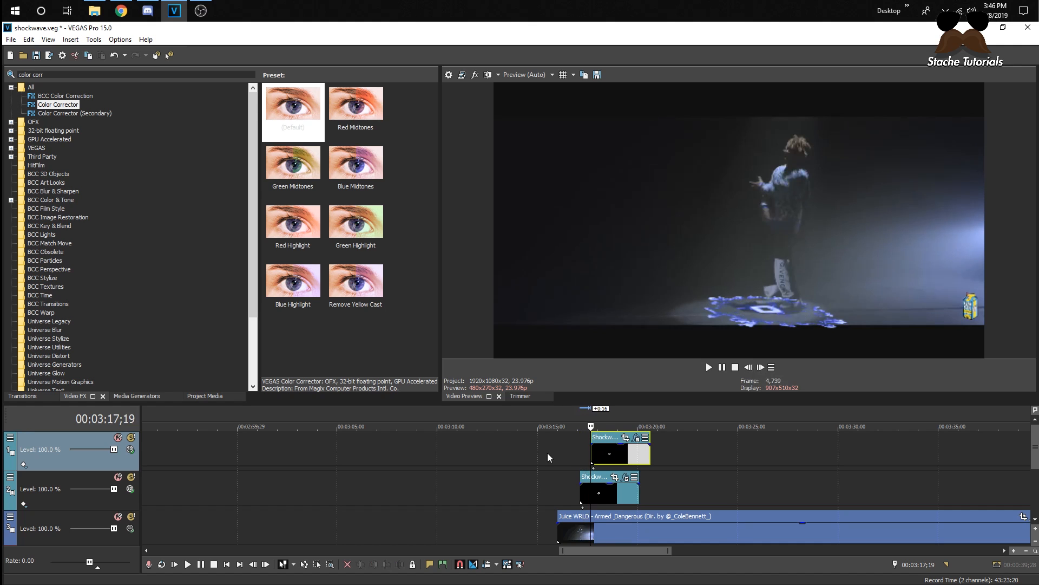